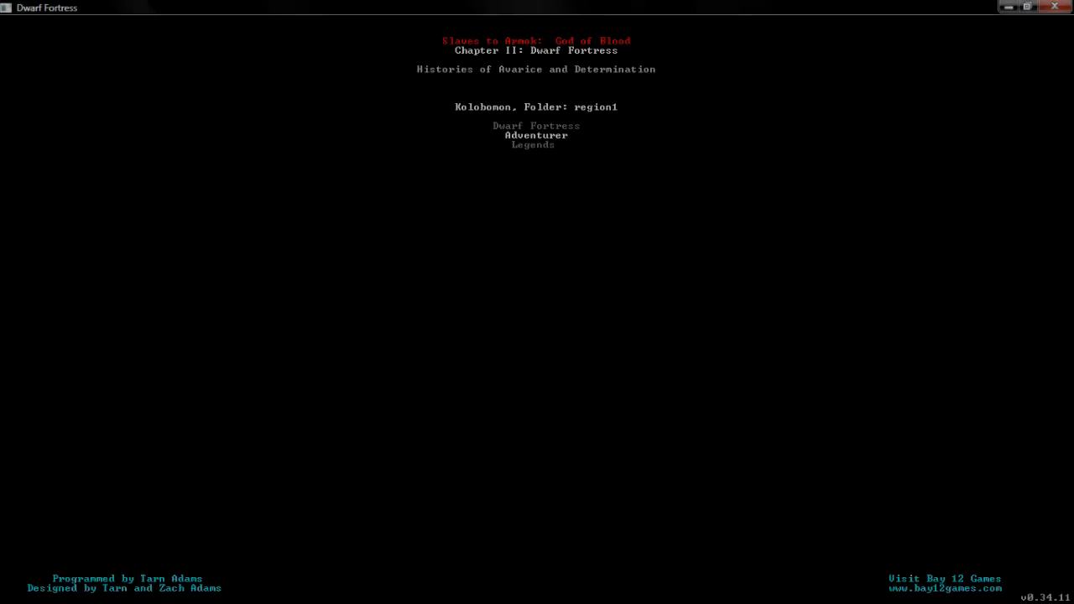
- Start a new Adventurer game and set the character's status to Demigod
{"action": "key", "text": "Return"}
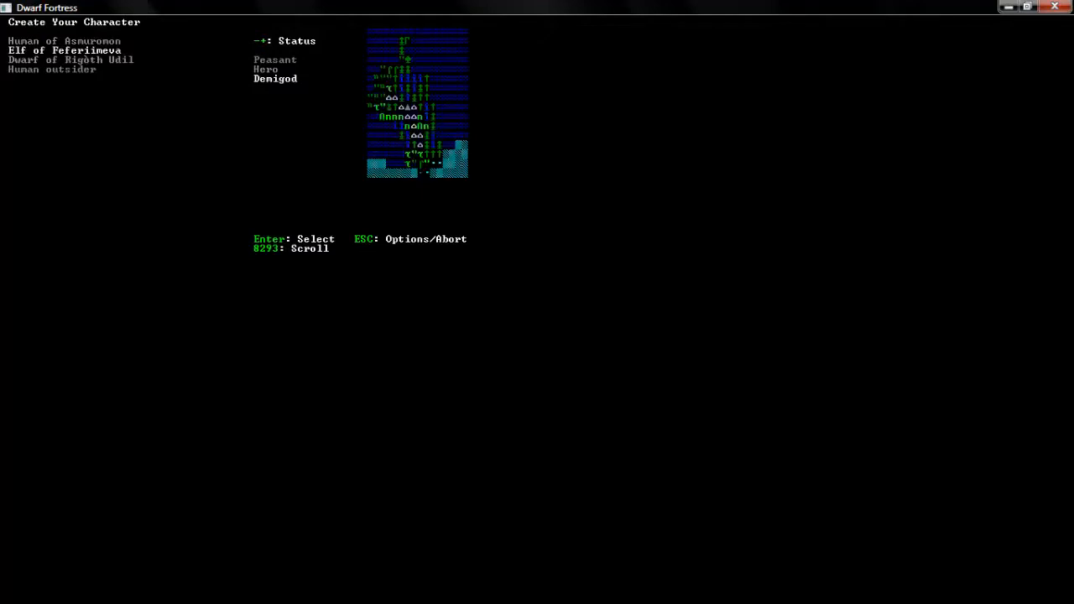
- Spend all points on physical and mental attributes plus Fighter, Dodger, Wrestler, Striker and Kicker
{"action": "key", "text": "Return"}
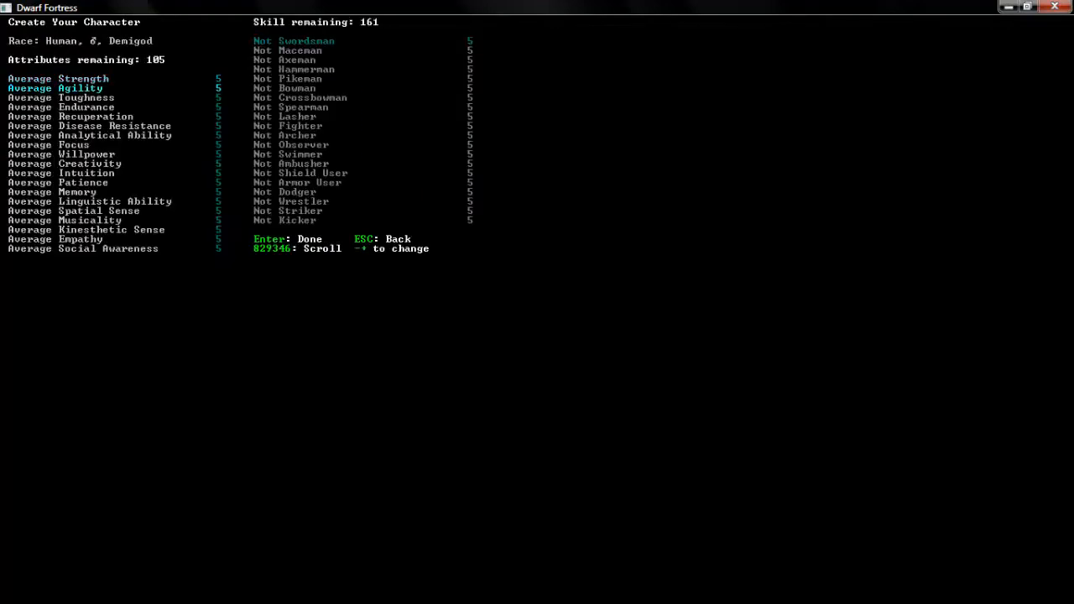
{"action": "key", "text": "right"}
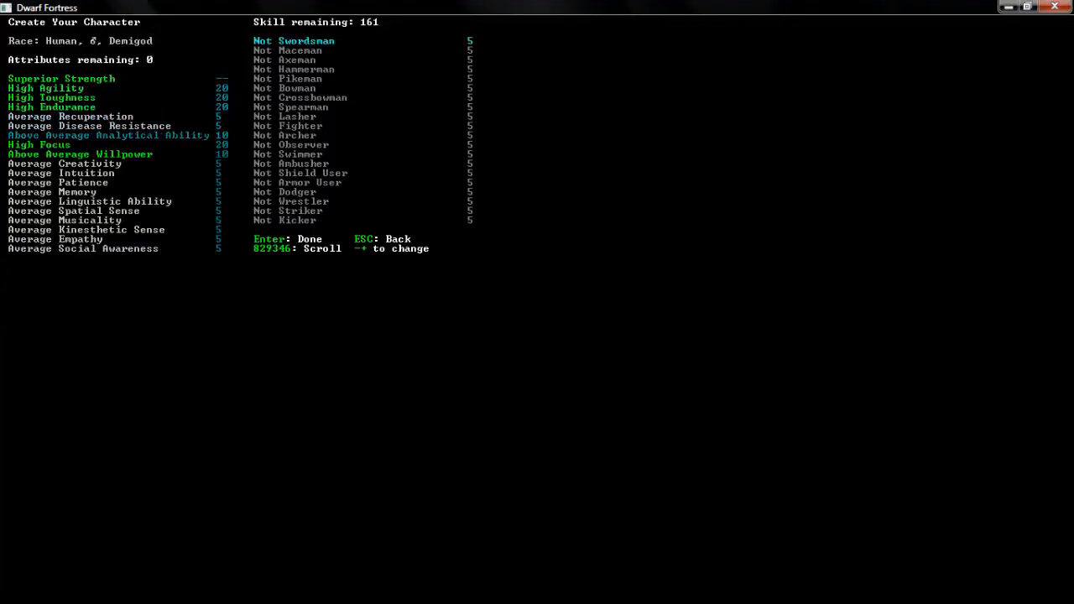
{"action": "scroll", "scroll_direction": "down", "scroll_amount": 3}
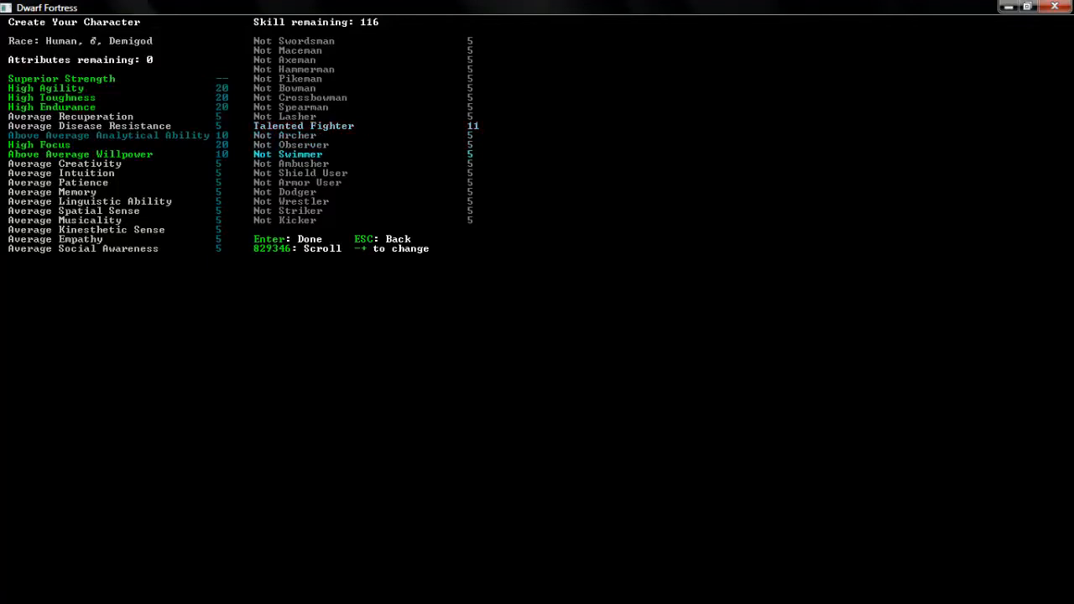
{"action": "key", "text": "down"}
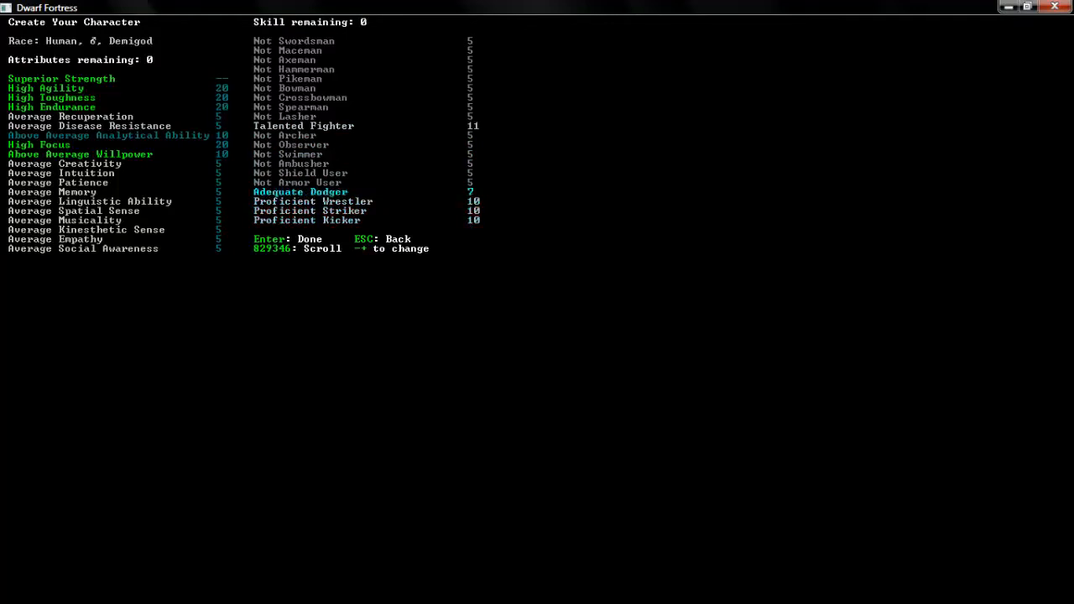
{"action": "key", "text": "down"}
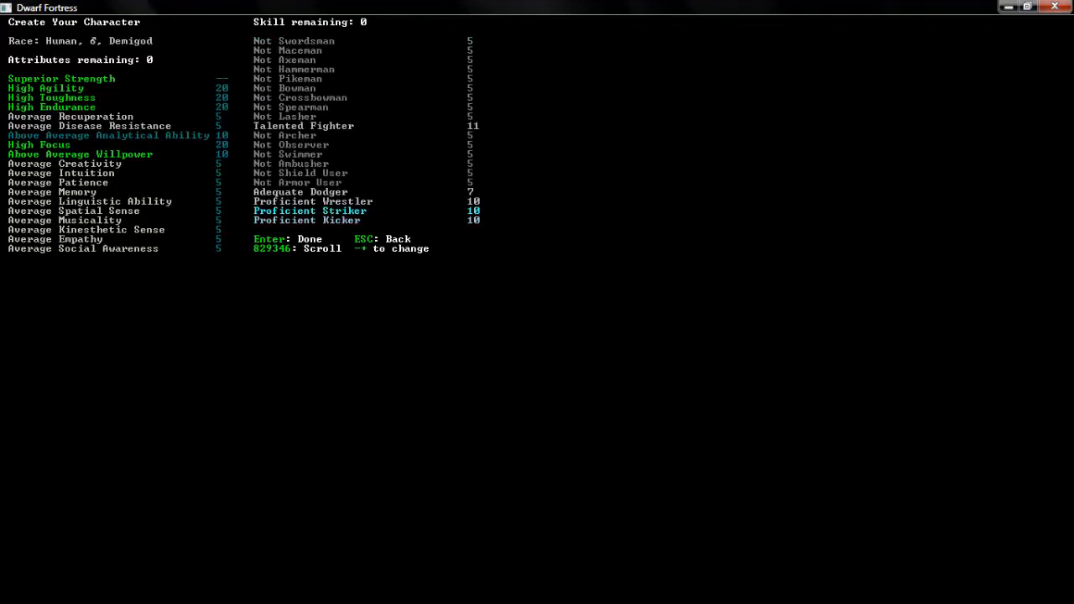
- Confirm the skills, reroll a random name twice, and begin the adventure
{"action": "key", "text": "Return"}
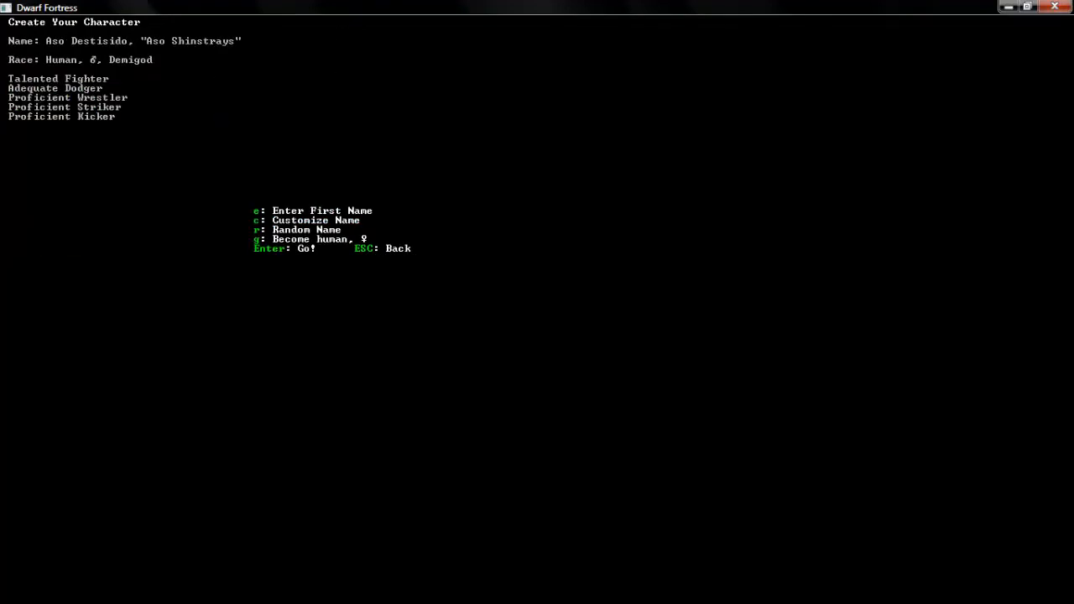
{"action": "key", "text": "r"}
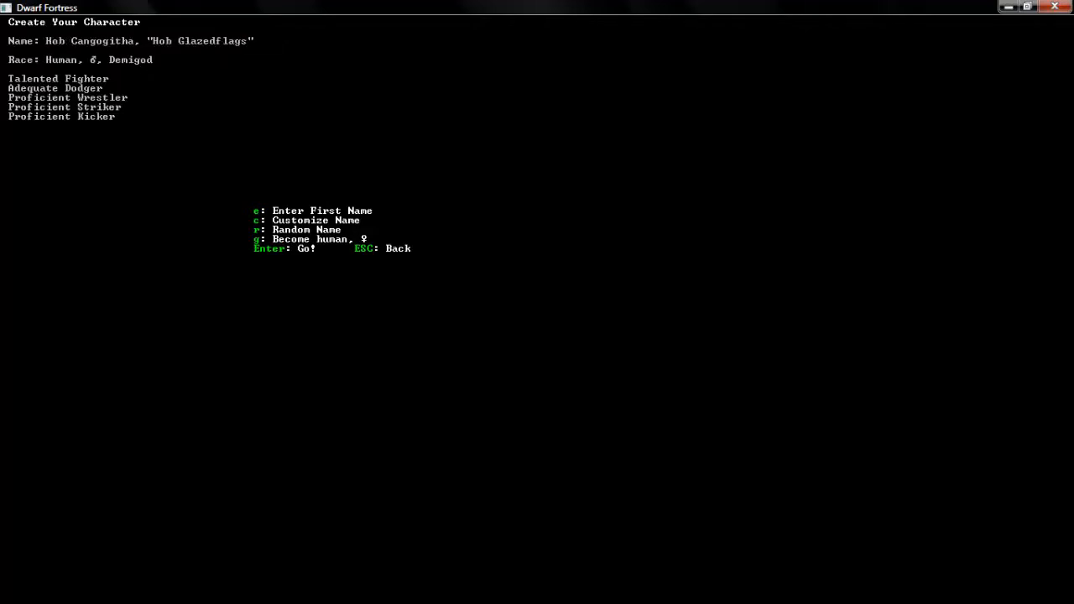
{"action": "key", "text": "r"}
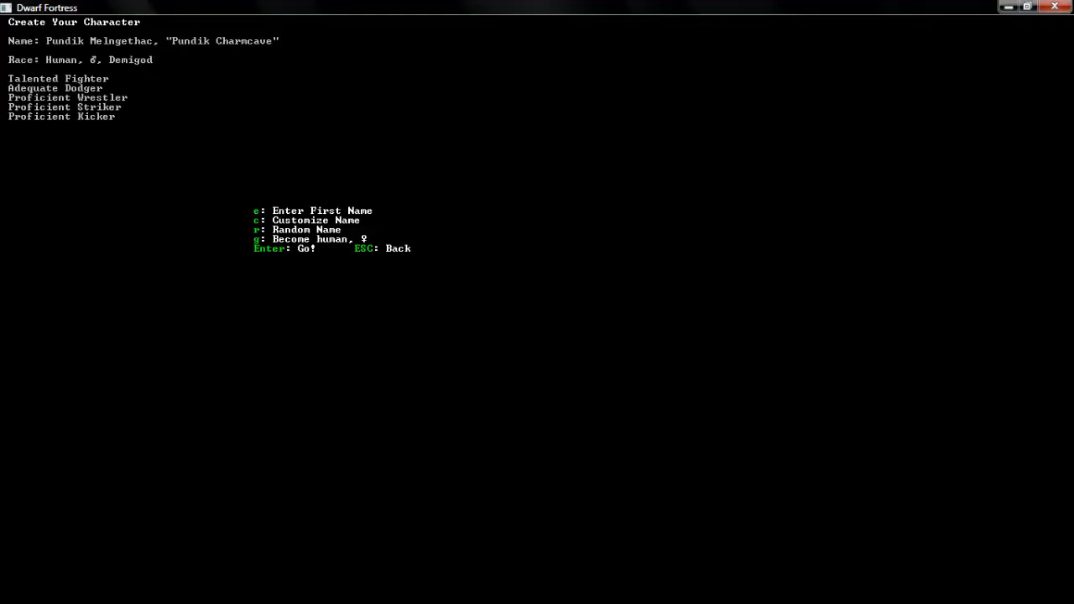
{"action": "key", "text": "Return"}
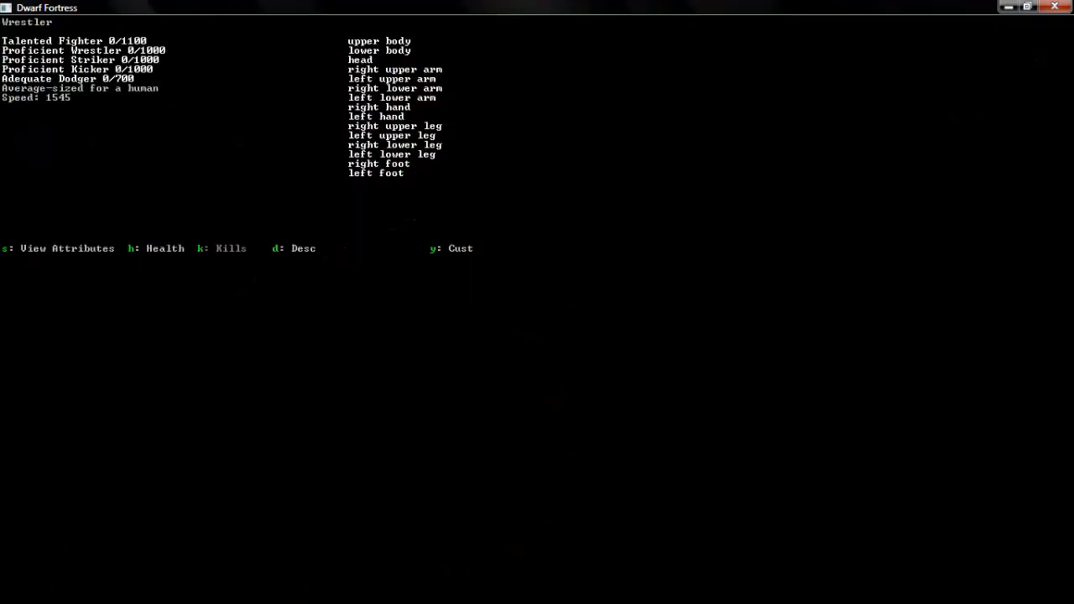
- Close the character sheet and start talking to the elf slave
{"action": "key", "text": "d"}
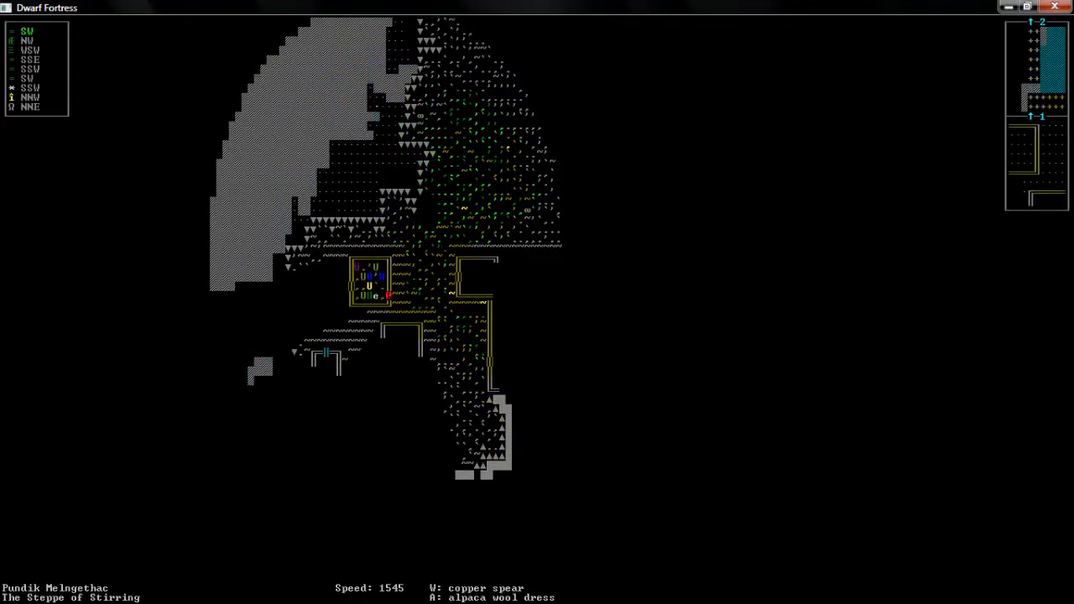
{"action": "key", "text": "e"}
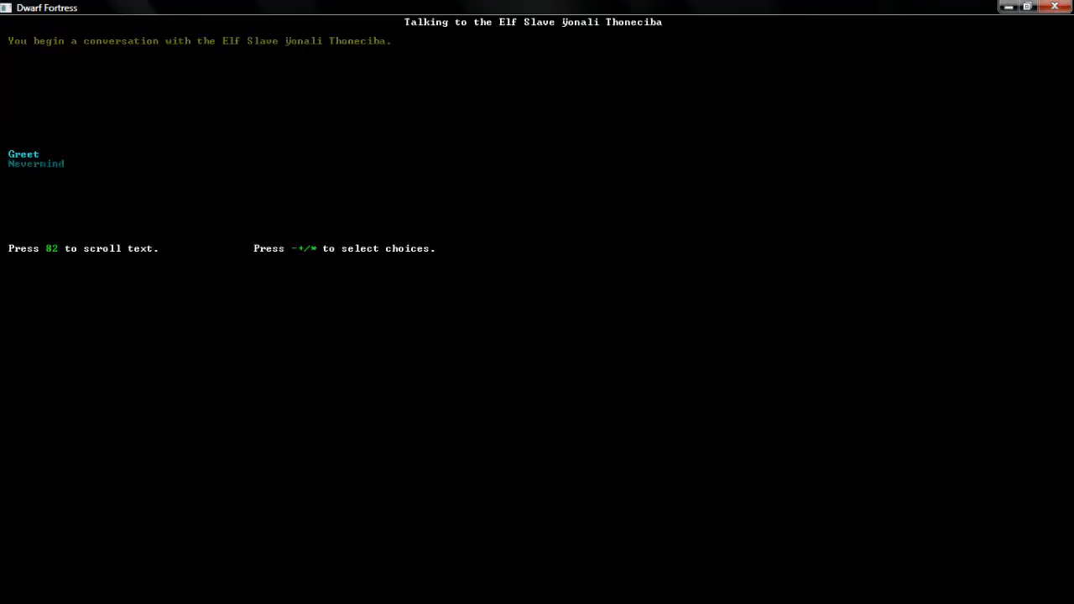
- Greet the elf slave, browse the topics, and end that conversation
{"action": "key", "text": "Return"}
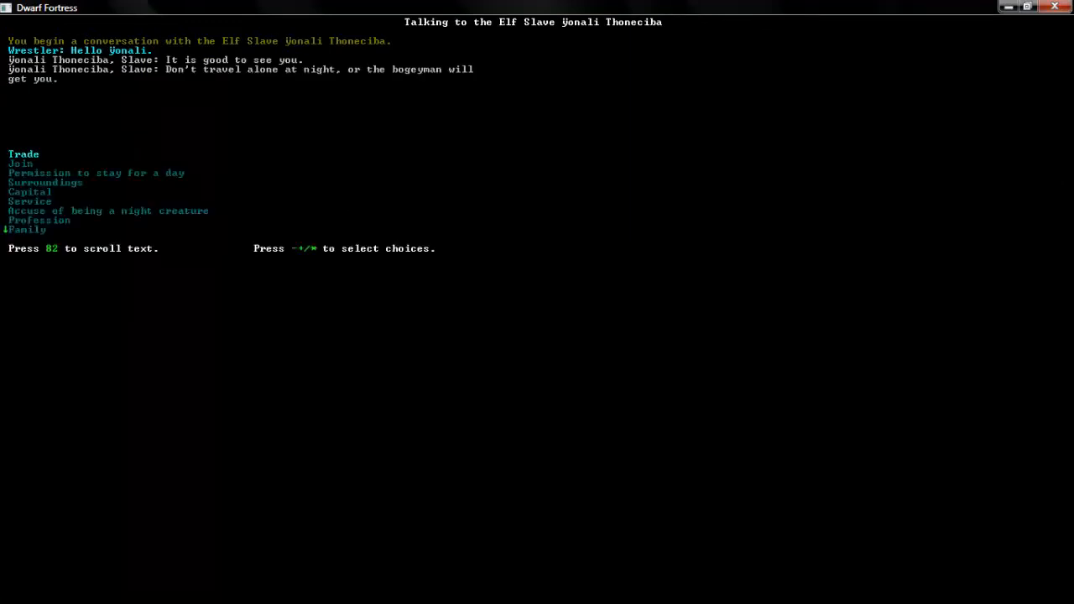
{"action": "key", "text": "down"}
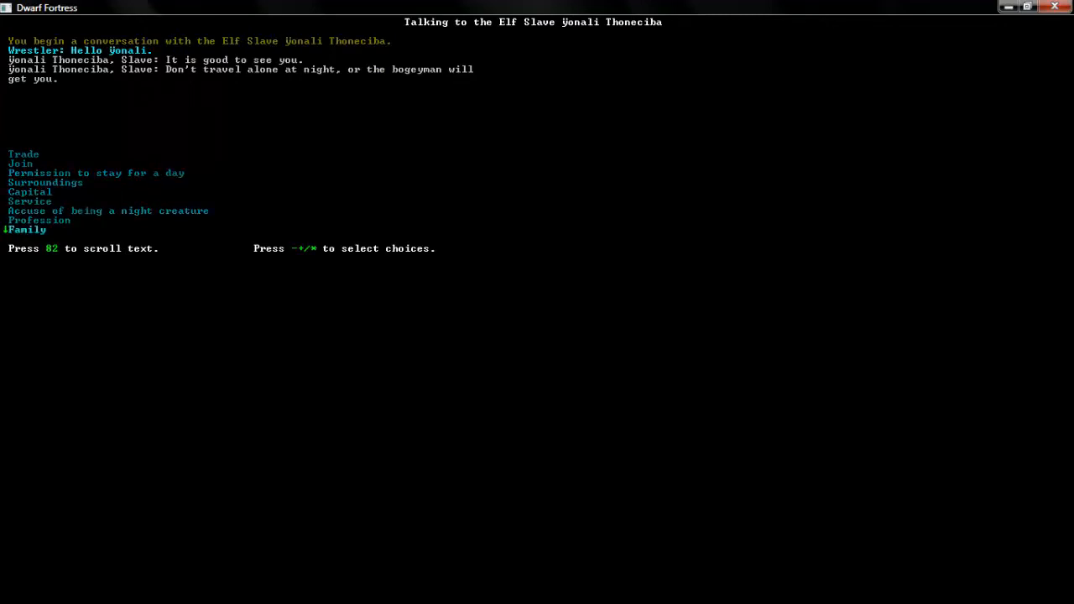
{"action": "key", "text": "Escape"}
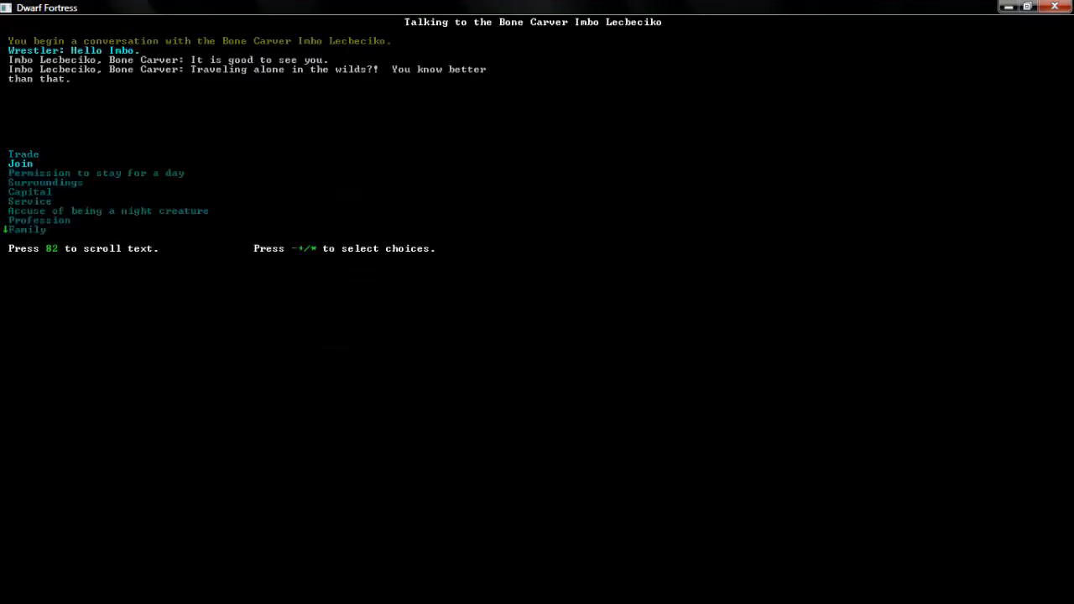
- Ask the bone carver about service and accept the quest against the eastern-cottage vampire
{"action": "key", "text": "down"}
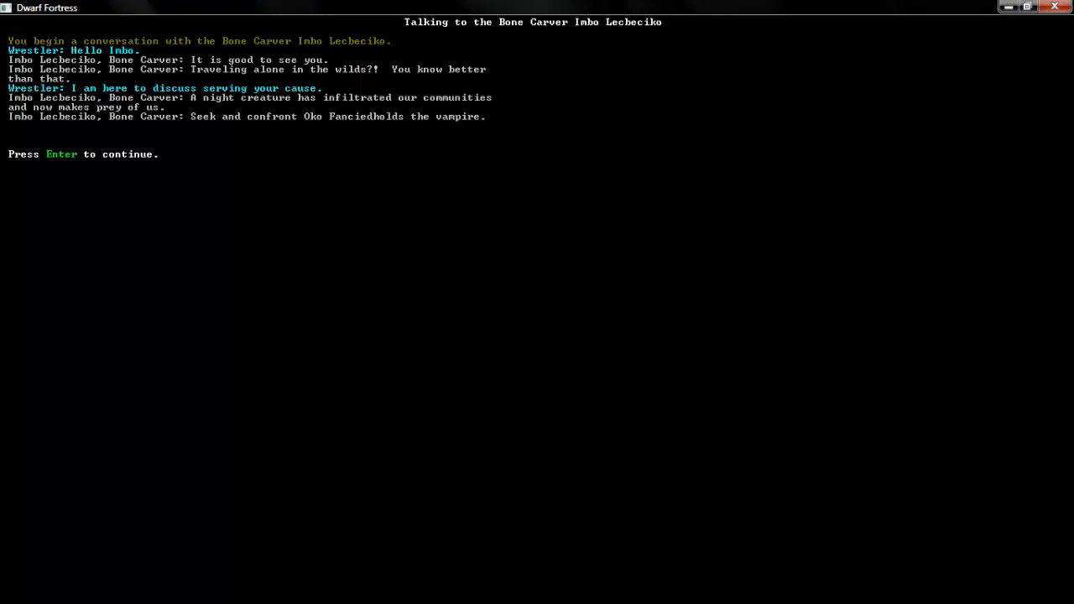
{"action": "key", "text": "Return"}
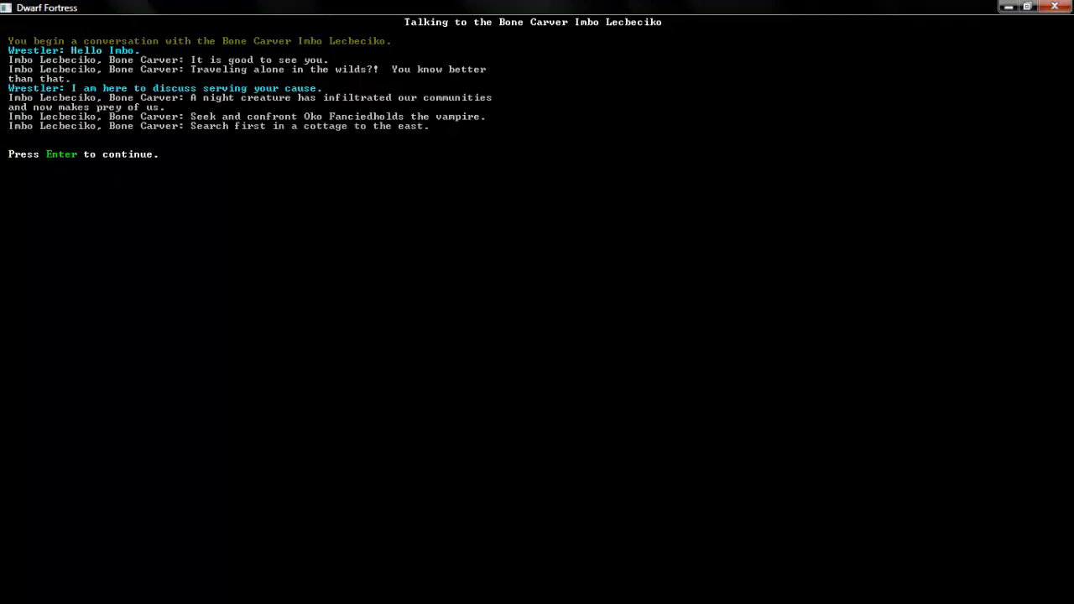
{"action": "key", "text": "Return"}
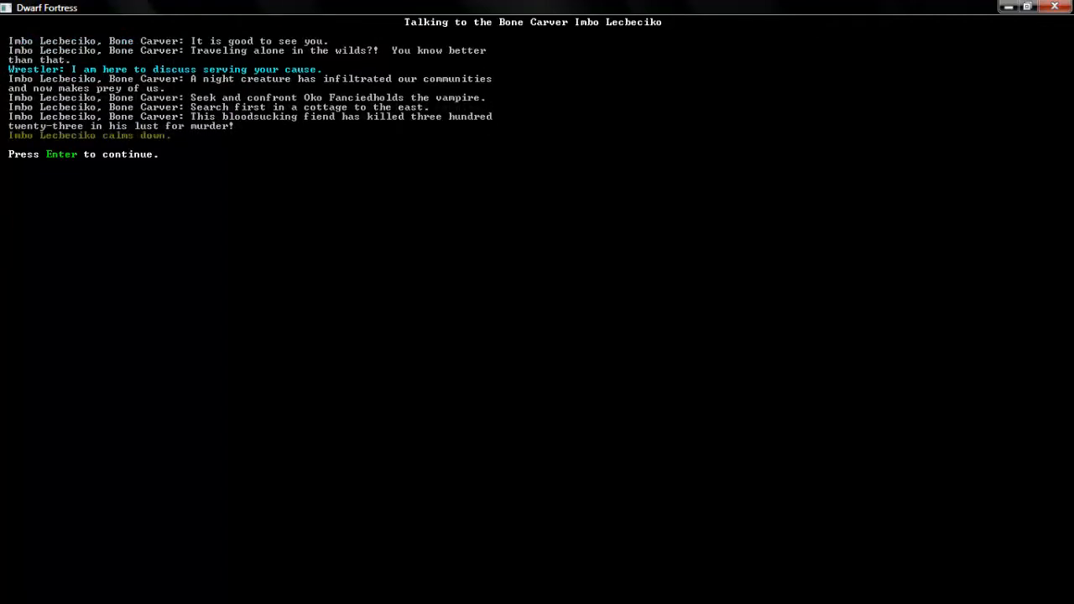
{"action": "key", "text": "Return"}
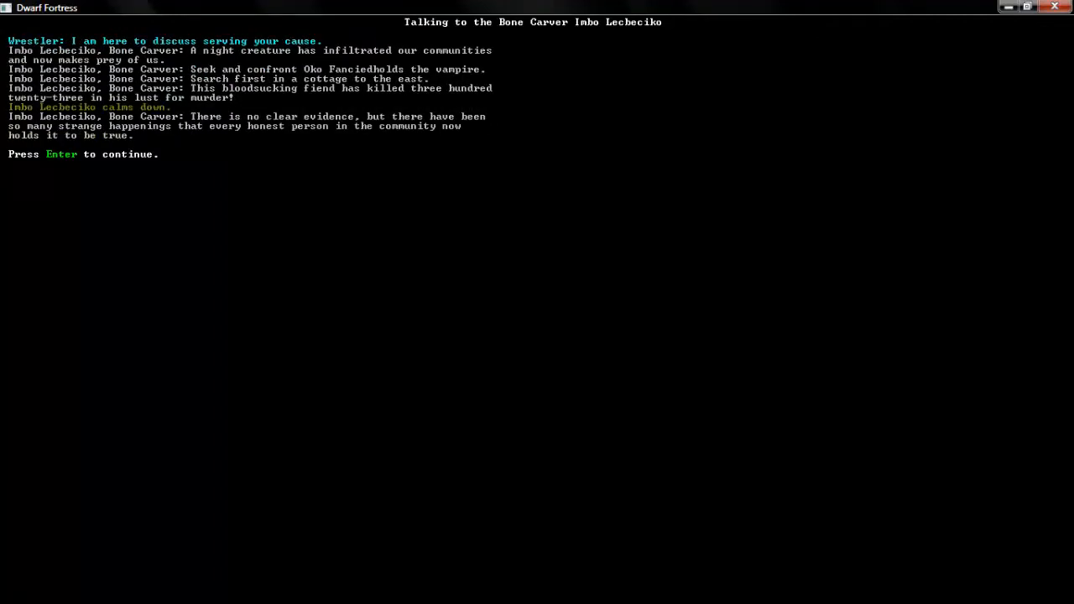
{"action": "key", "text": "Return"}
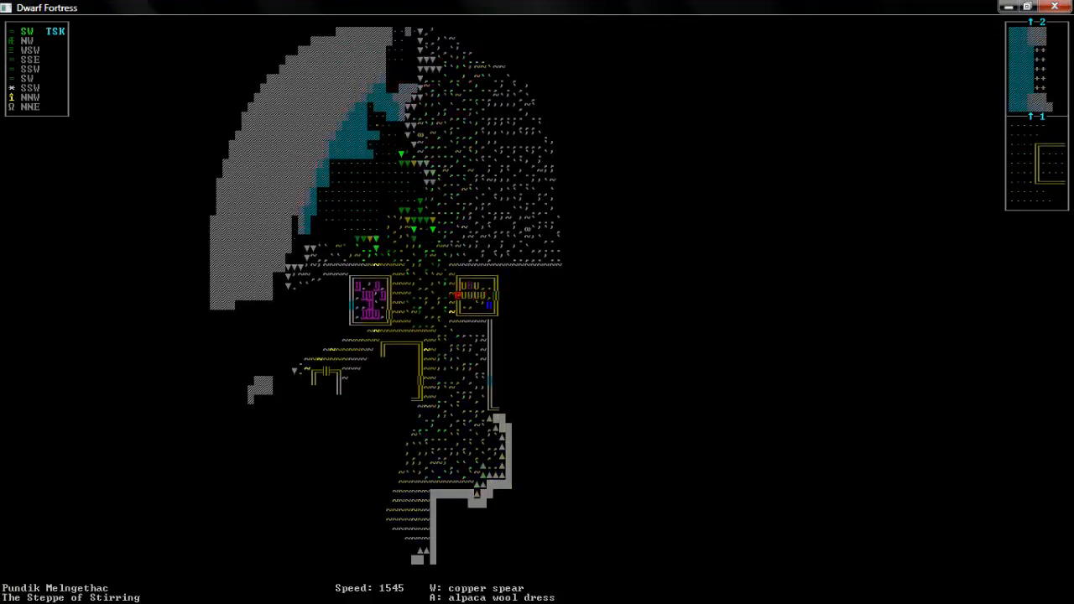
{"action": "key", "text": "s"}
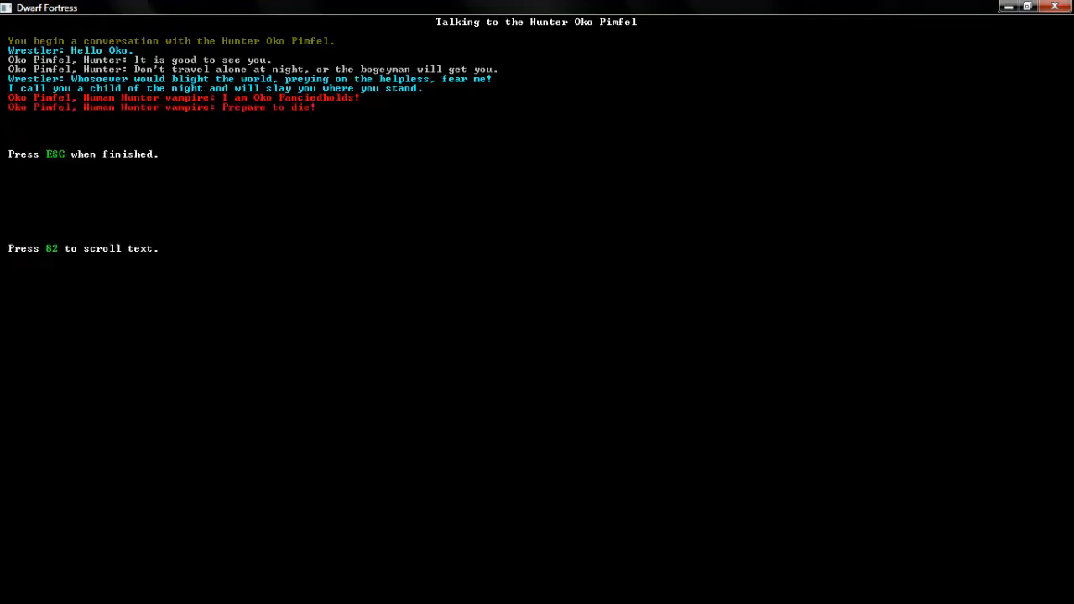
- End the talk with the unmasked vampire and begin choosing a wrestling target
{"action": "key", "text": "Escape"}
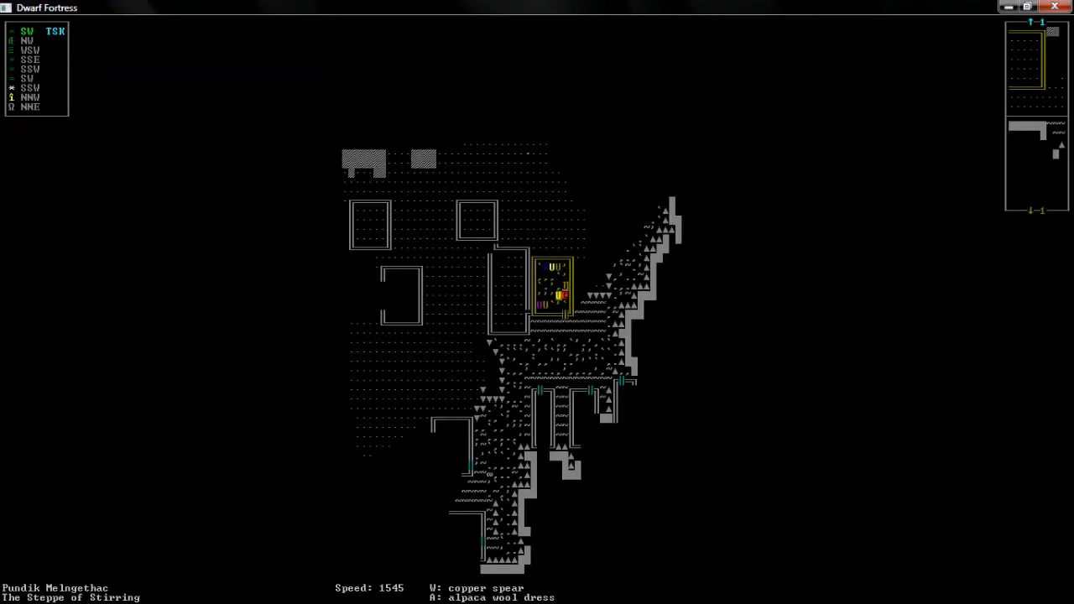
{"action": "key", "text": "a"}
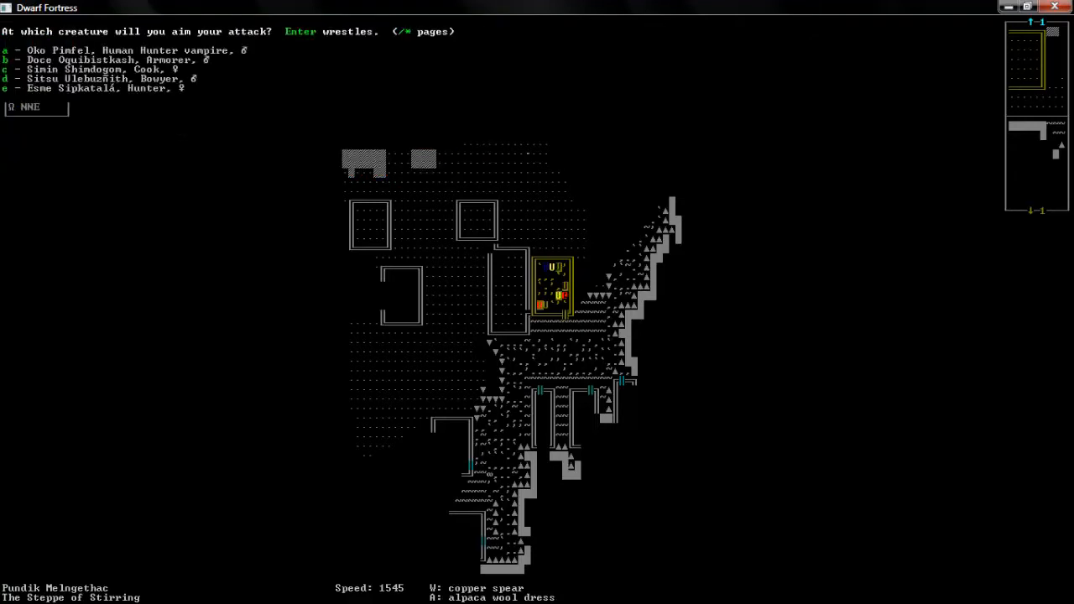
- Wrestle the vampire twice with the left hand, gripping him by the throat
{"action": "key", "text": "a"}
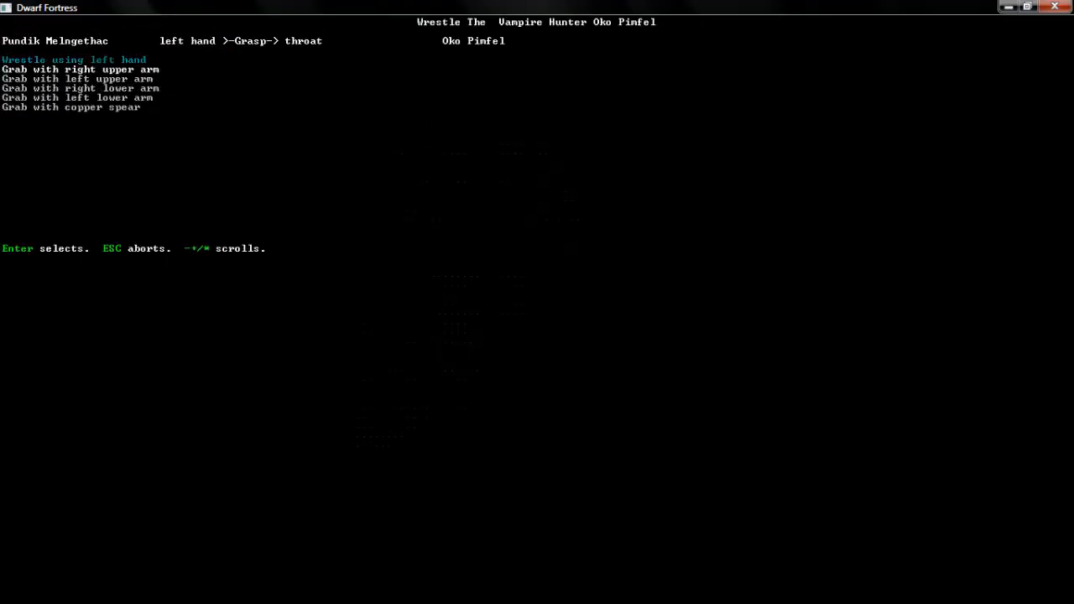
{"action": "key", "text": "Return"}
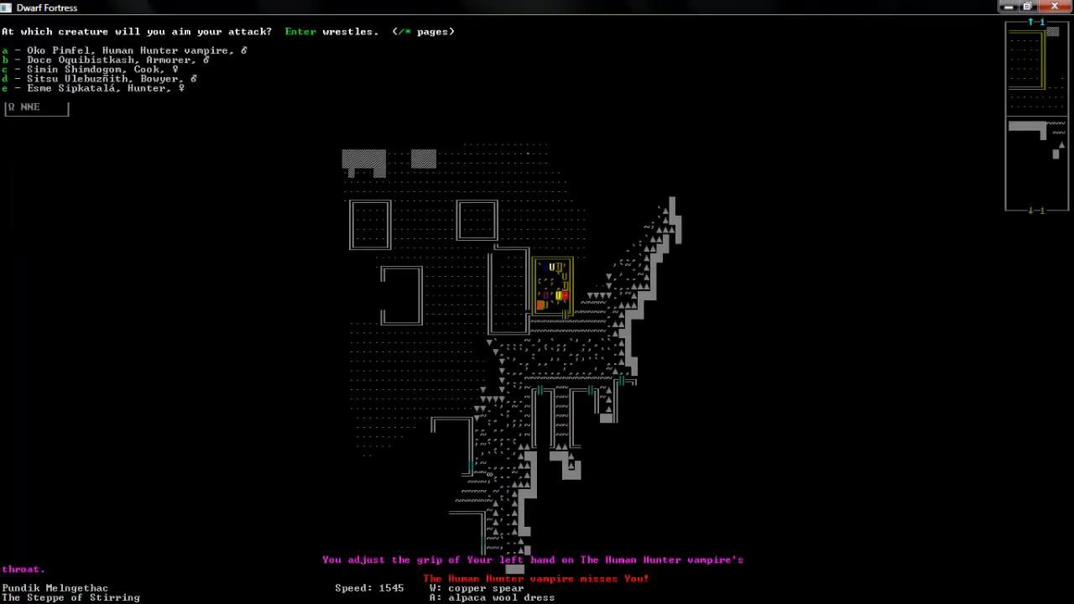
{"action": "key", "text": "a"}
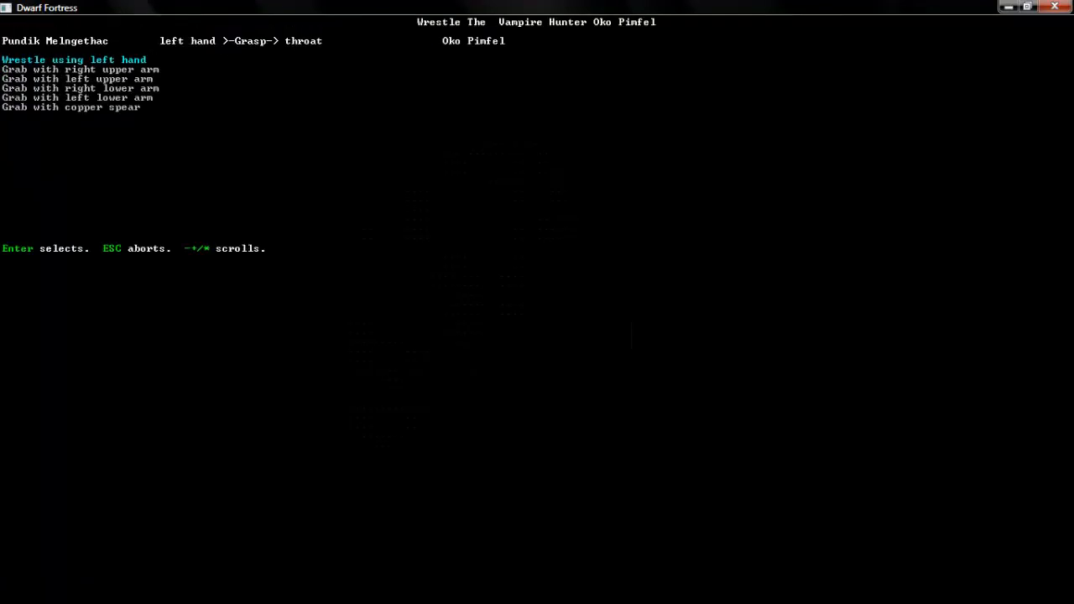
{"action": "key", "text": "Return"}
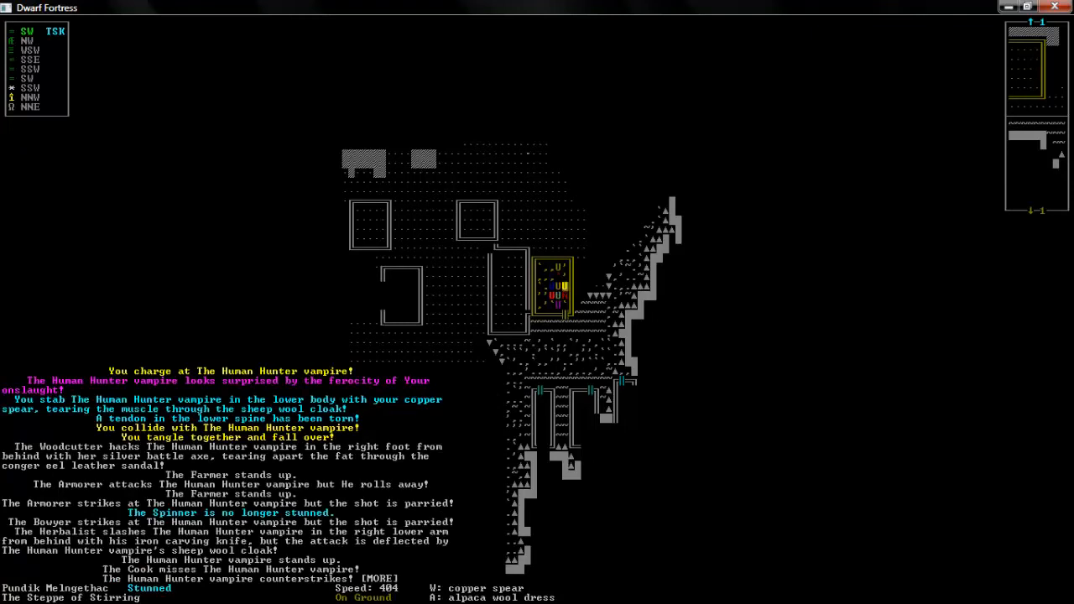
- Page through the combat log as the townsfolk and vampire trade blows
{"action": "key", "text": "space"}
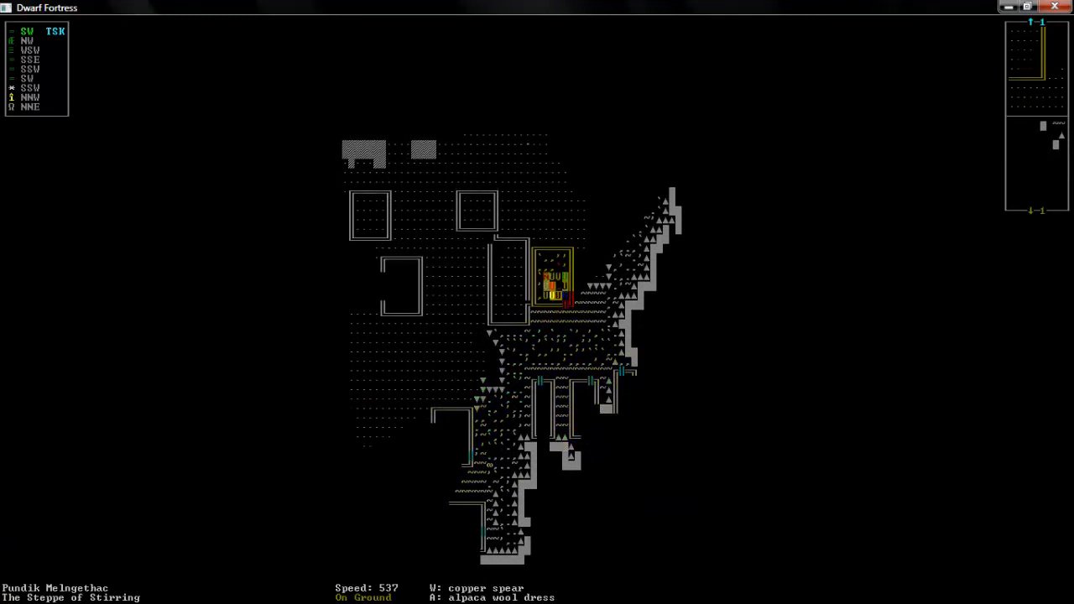
{"action": "scroll", "scroll_direction": "up", "scroll_amount": 3}
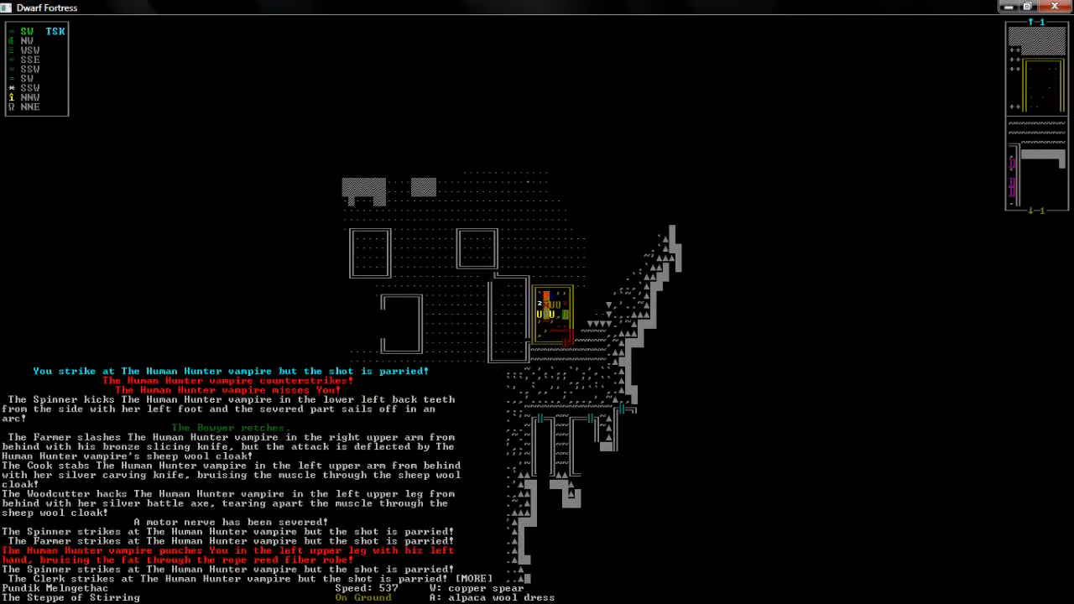
{"action": "key", "text": "space"}
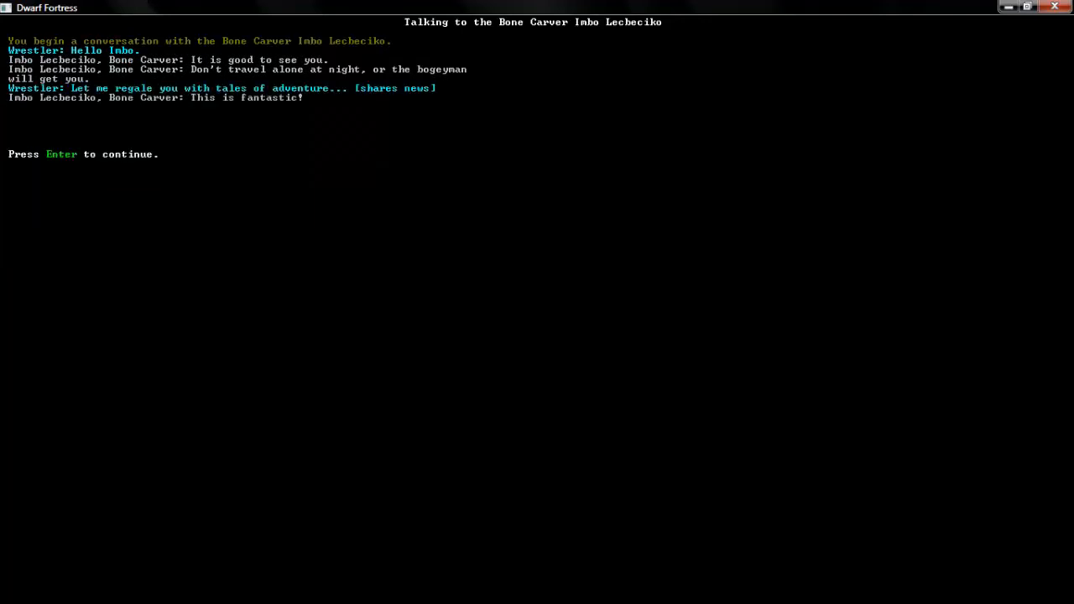
- Ask Imbo Lecbeciko about service and hear the quest to kill Nifih Fortuneflickered
{"action": "key", "text": "Return"}
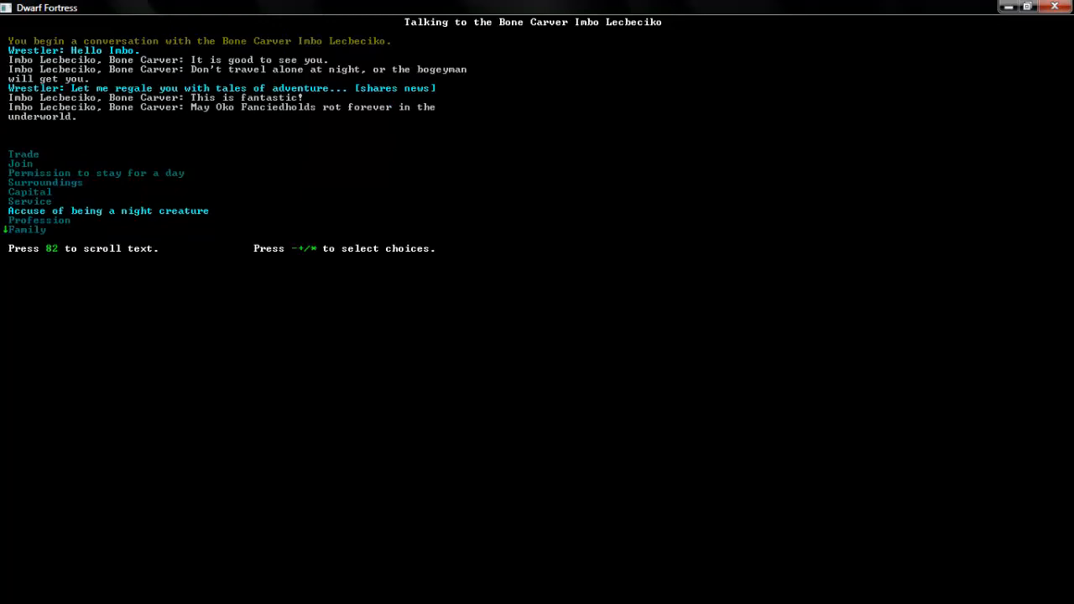
{"action": "key", "text": "down"}
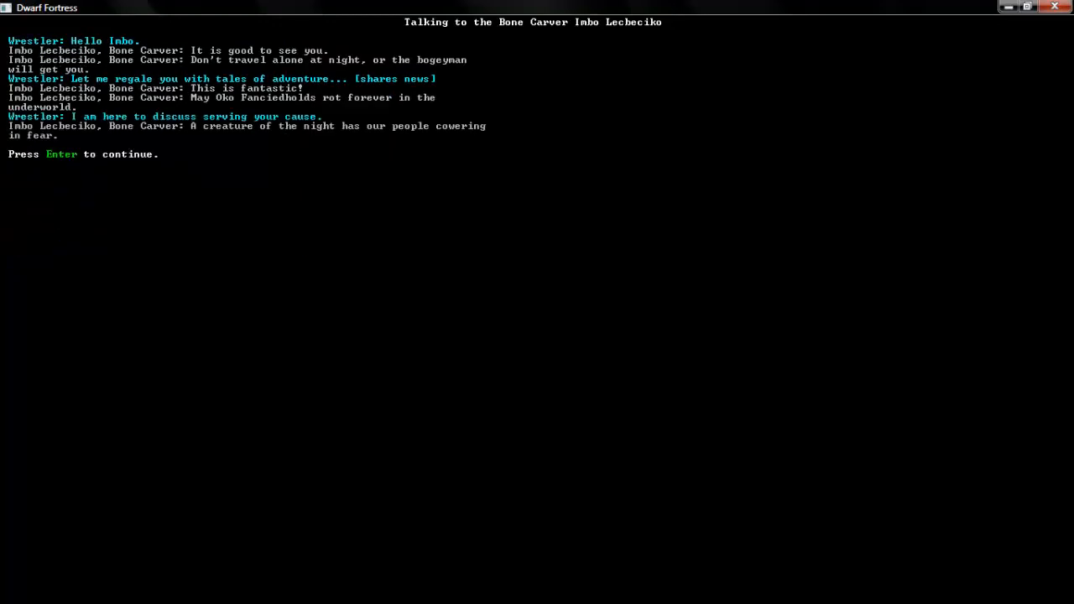
{"action": "key", "text": "Return"}
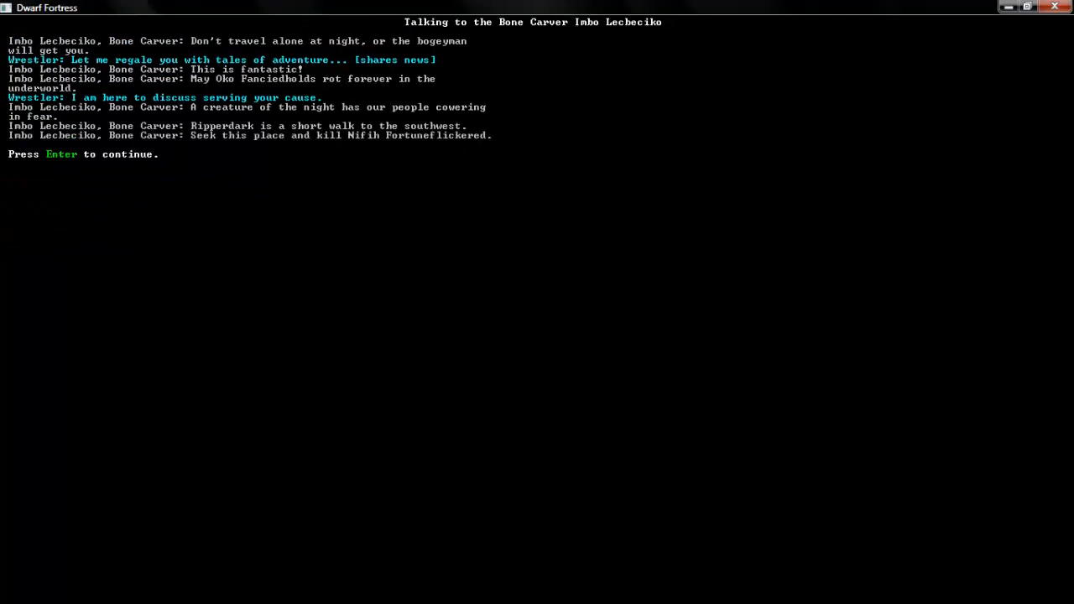
{"action": "key", "text": "Return"}
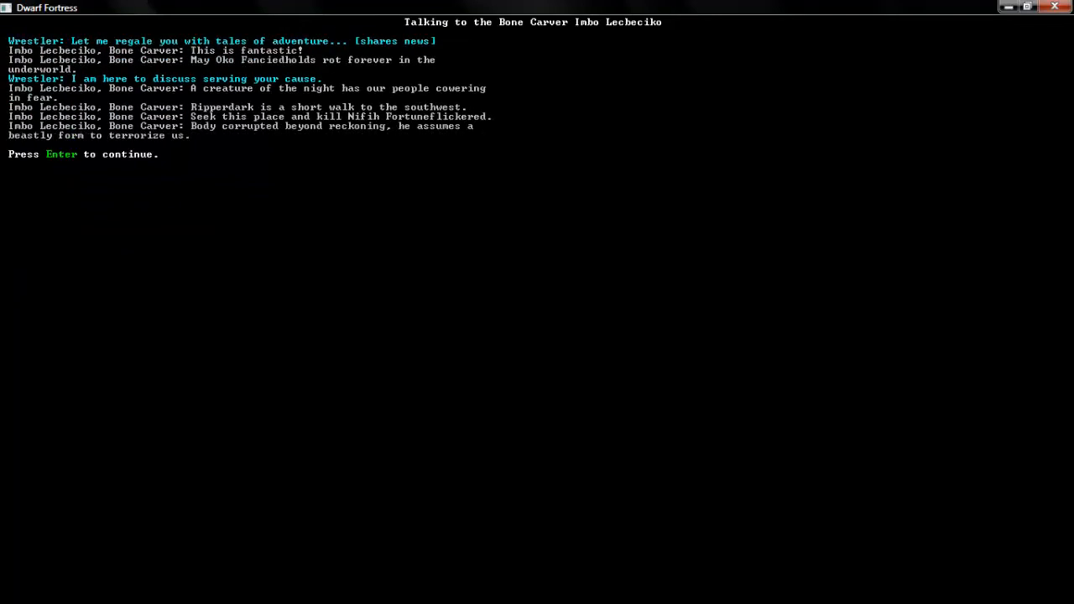
{"action": "key", "text": "Return"}
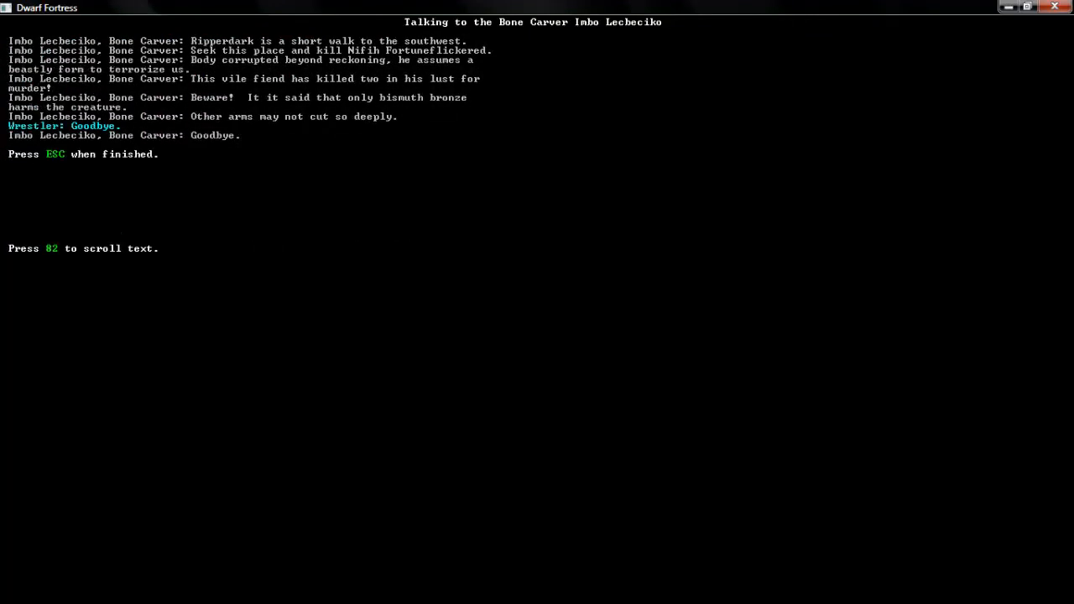
- Leave the conversation and travel southwest past Dumplingsold, stopping at Pundik Melngethac
{"action": "key", "text": "Escape"}
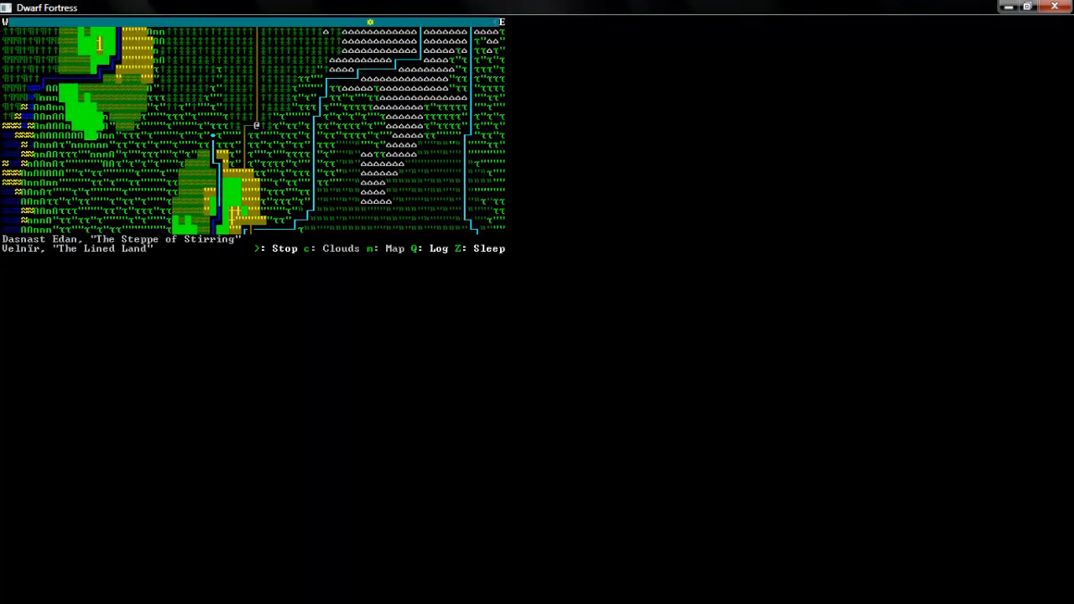
{"action": "key", "text": "Q"}
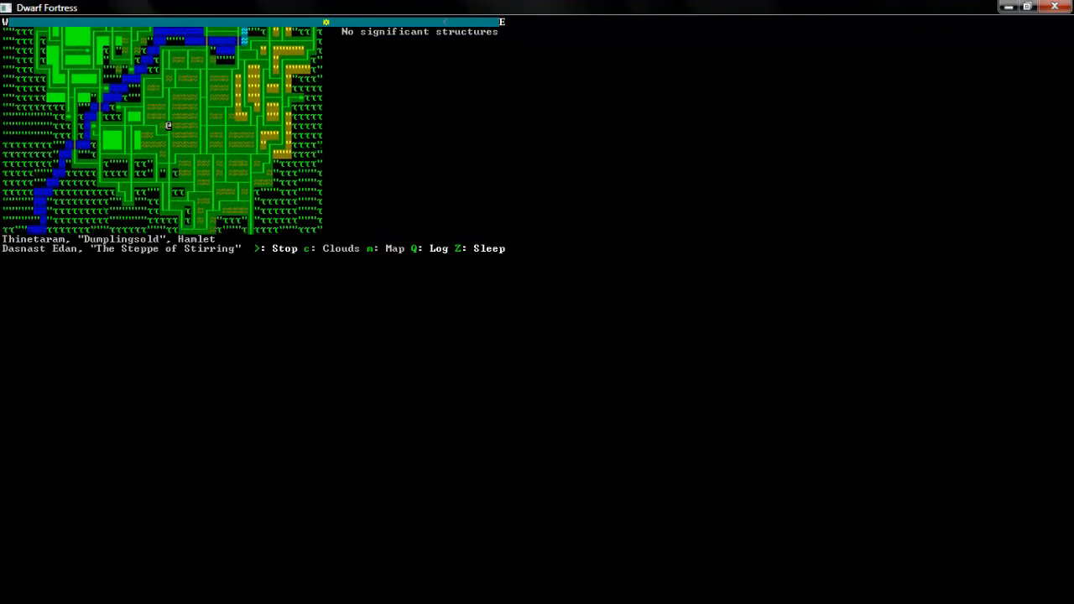
{"action": "key", "text": "q"}
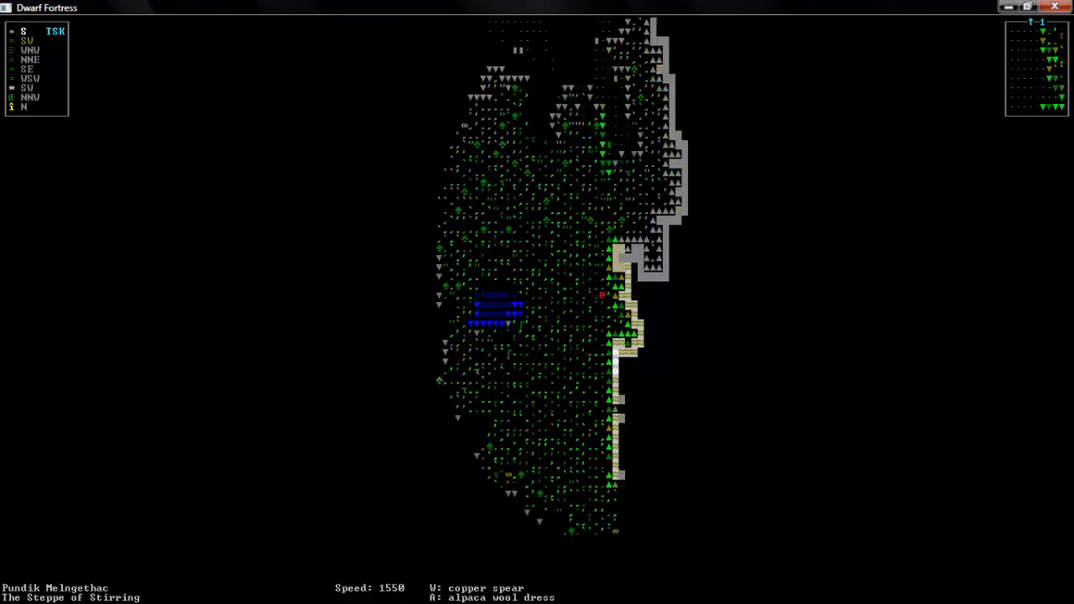
- Watch the peasant Nifih Jaleweve reveal himself as Nifih Fortuneflickered, then continue to the local map
{"action": "scroll", "scroll_direction": "up", "scroll_amount": 3}
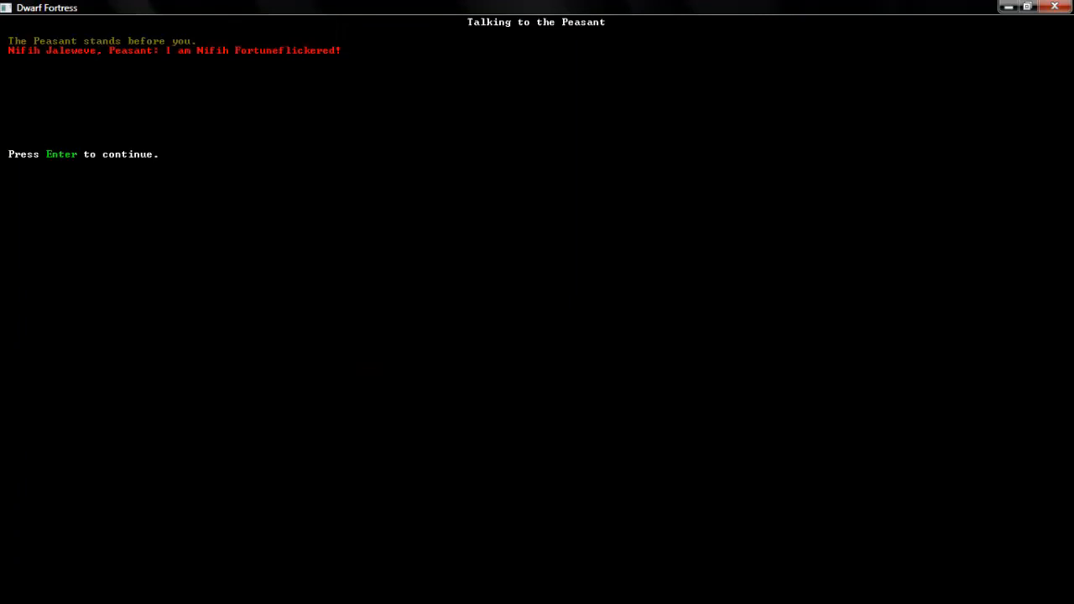
{"action": "key", "text": "Return"}
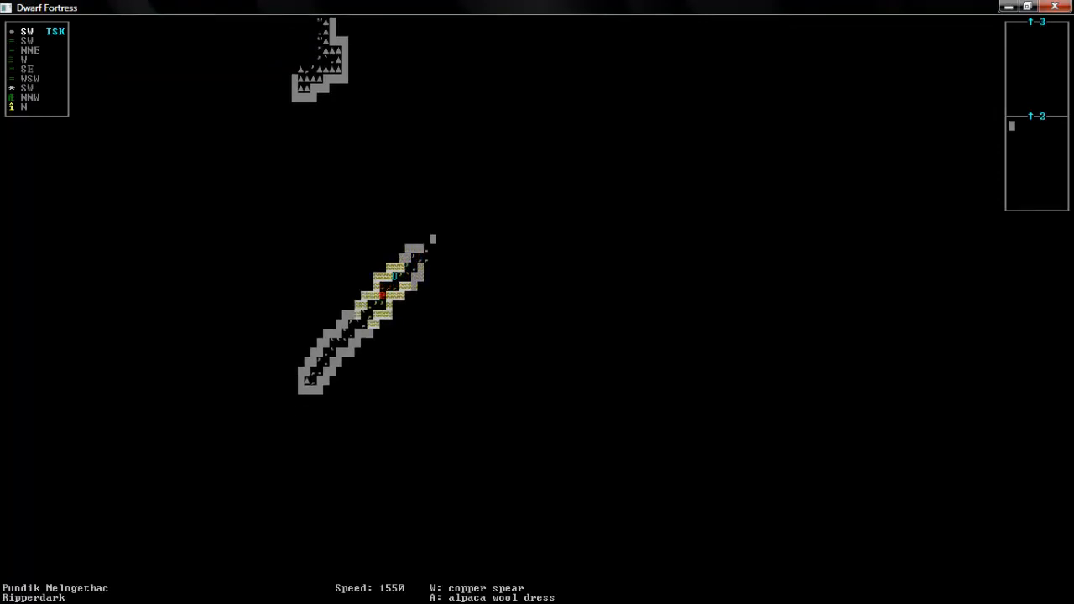
- Wrestle the peasant, grabbing his right thumb with a chosen limb, then aim a strike
{"action": "key", "text": "a"}
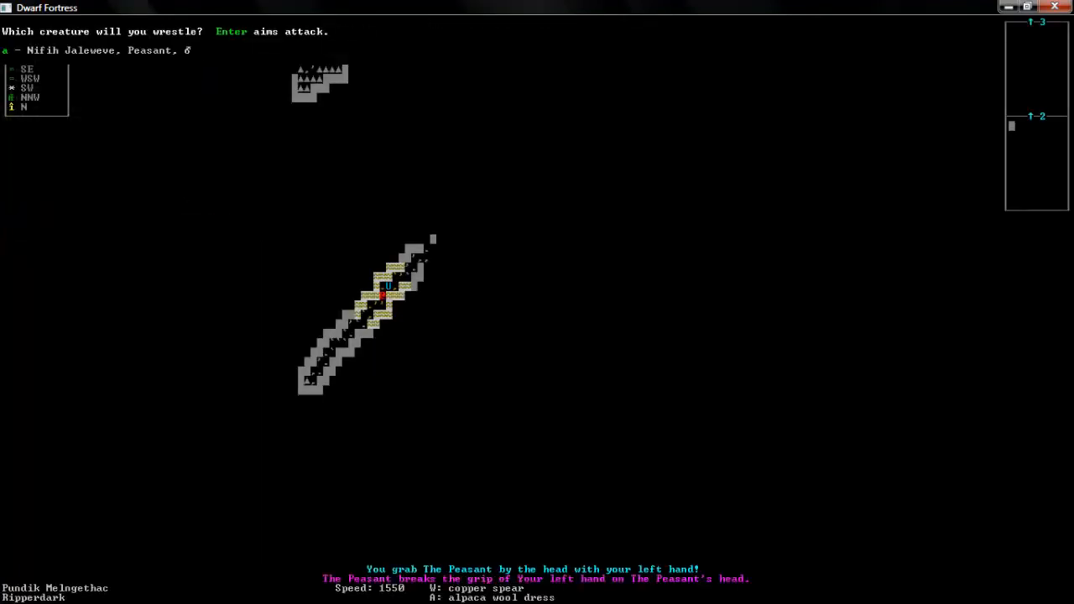
{"action": "key", "text": "a"}
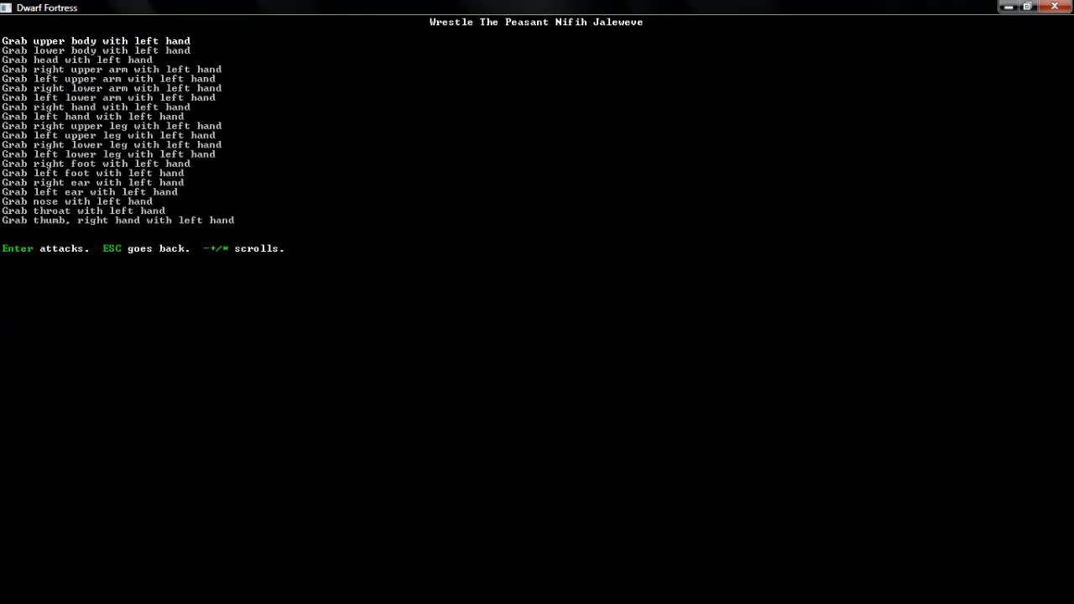
{"action": "key", "text": "down"}
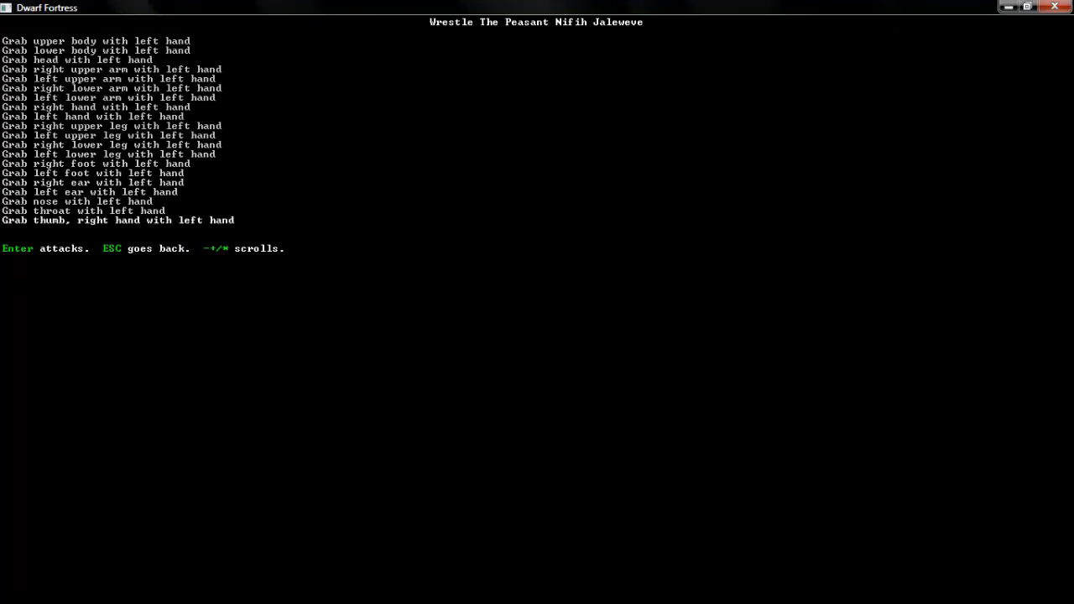
{"action": "key", "text": "Return"}
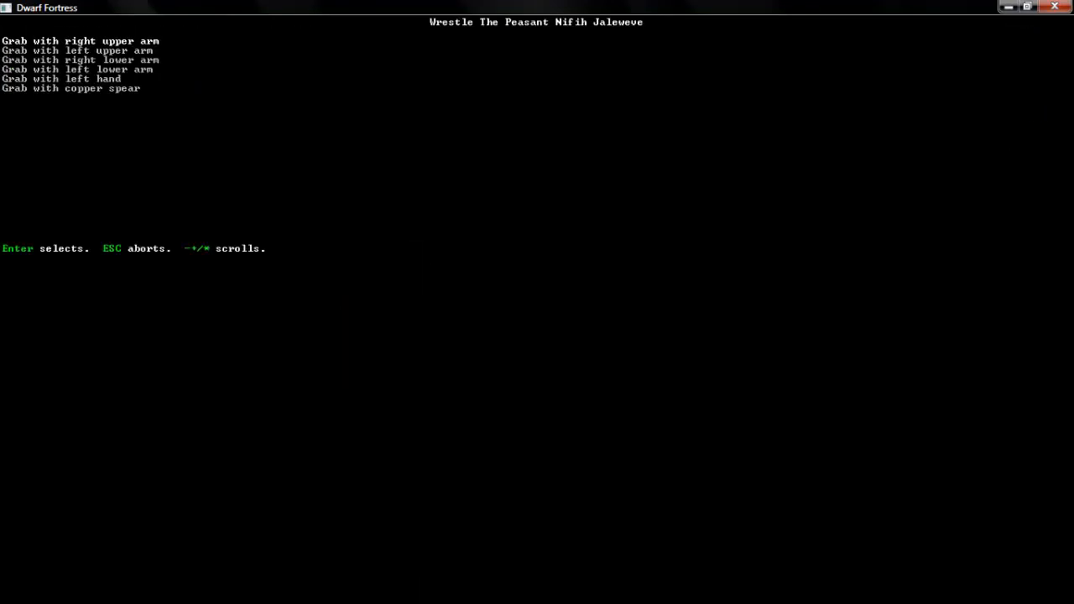
{"action": "key", "text": "Return"}
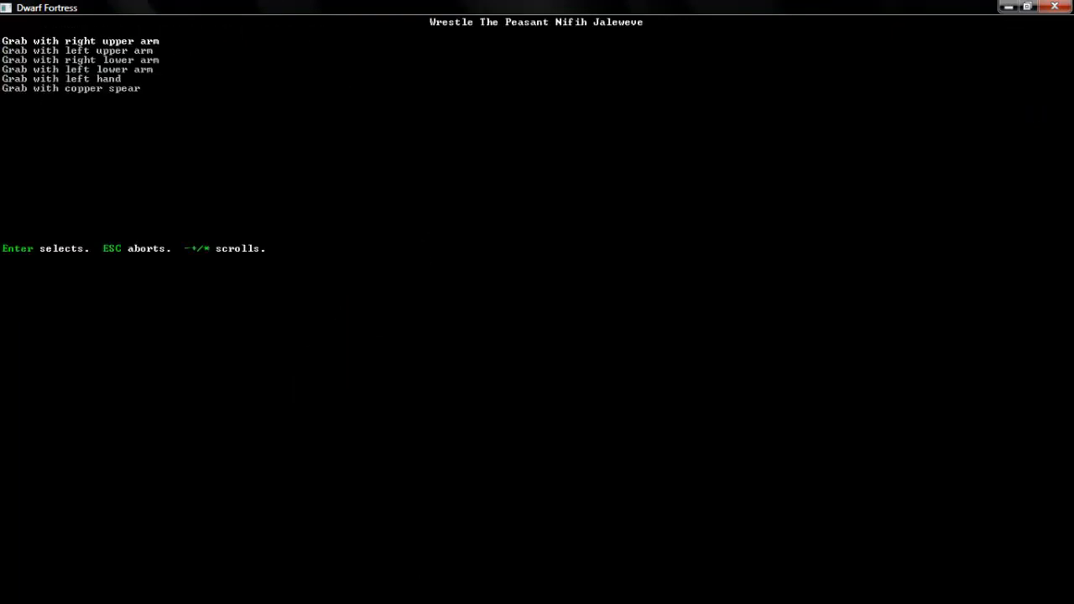
{"action": "key", "text": "Return"}
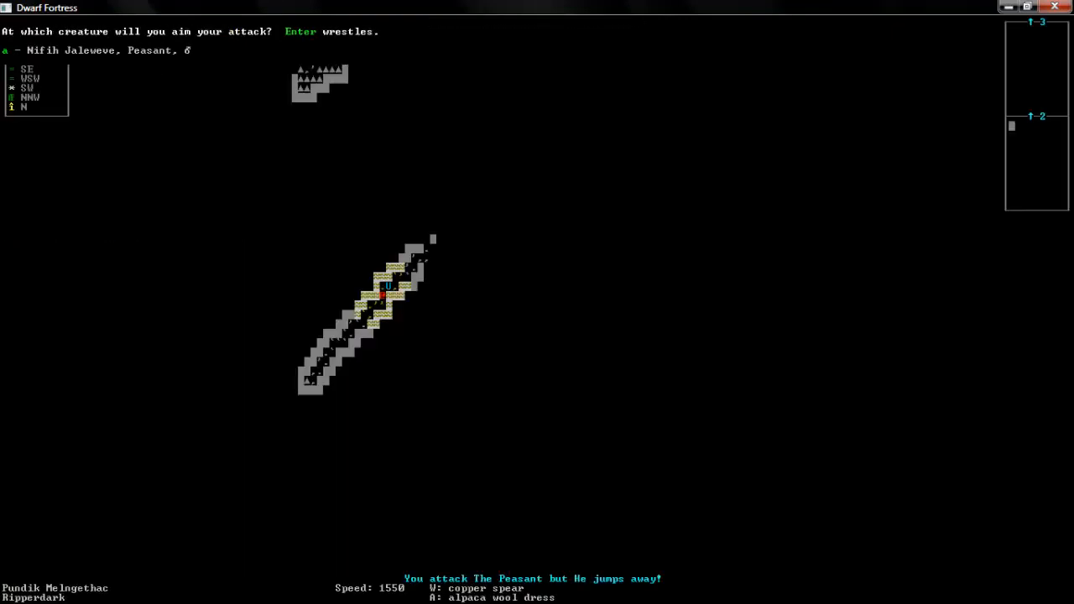
{"action": "key", "text": "a"}
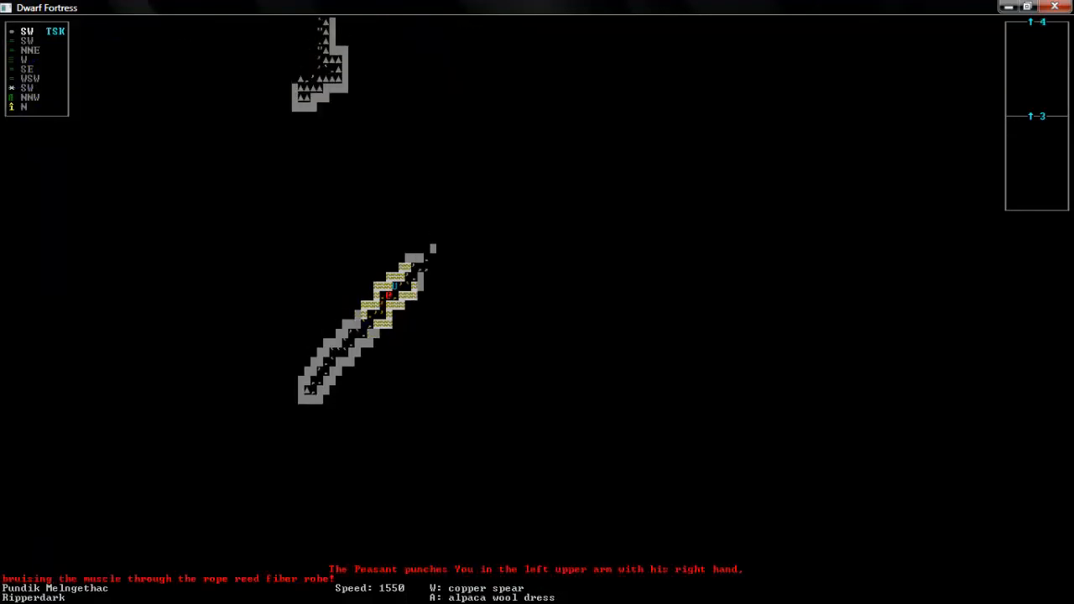
- Attack the peasant's lower body with a chosen strike type
{"action": "key", "text": "A"}
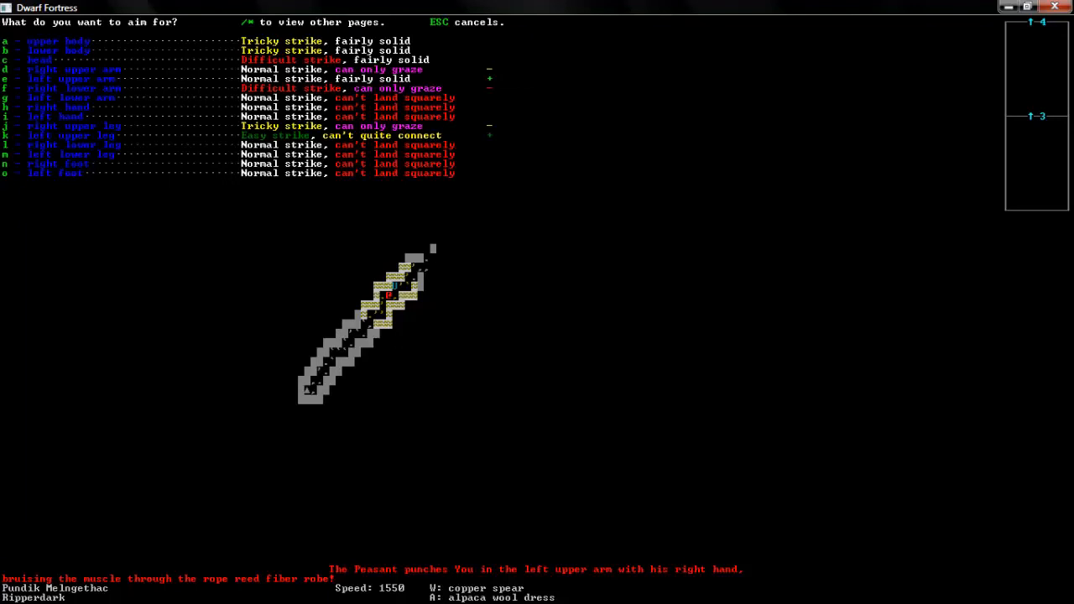
{"action": "key", "text": "a"}
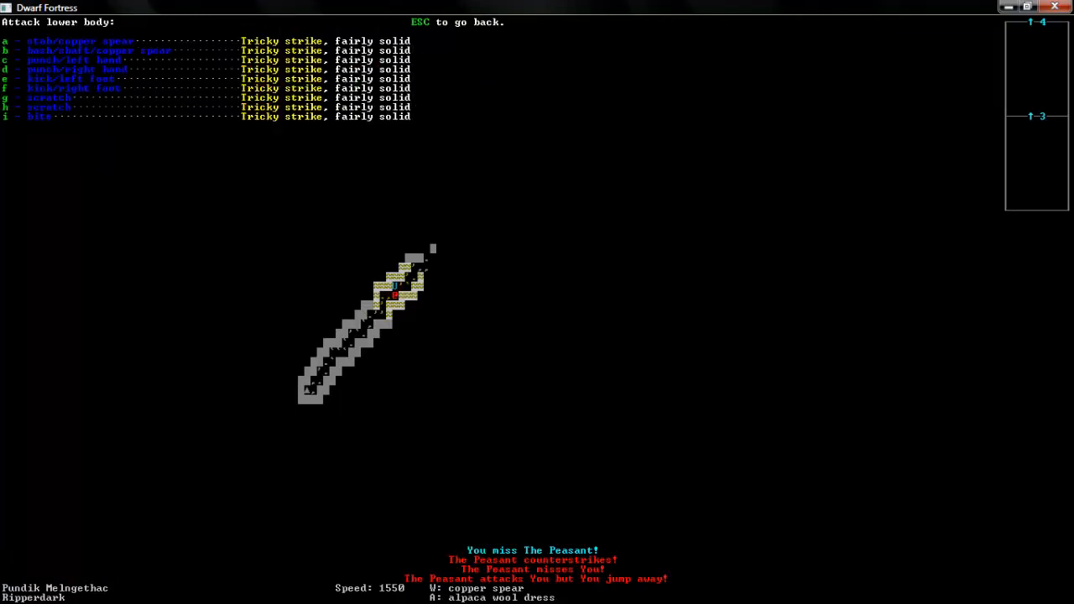
{"action": "key", "text": "e"}
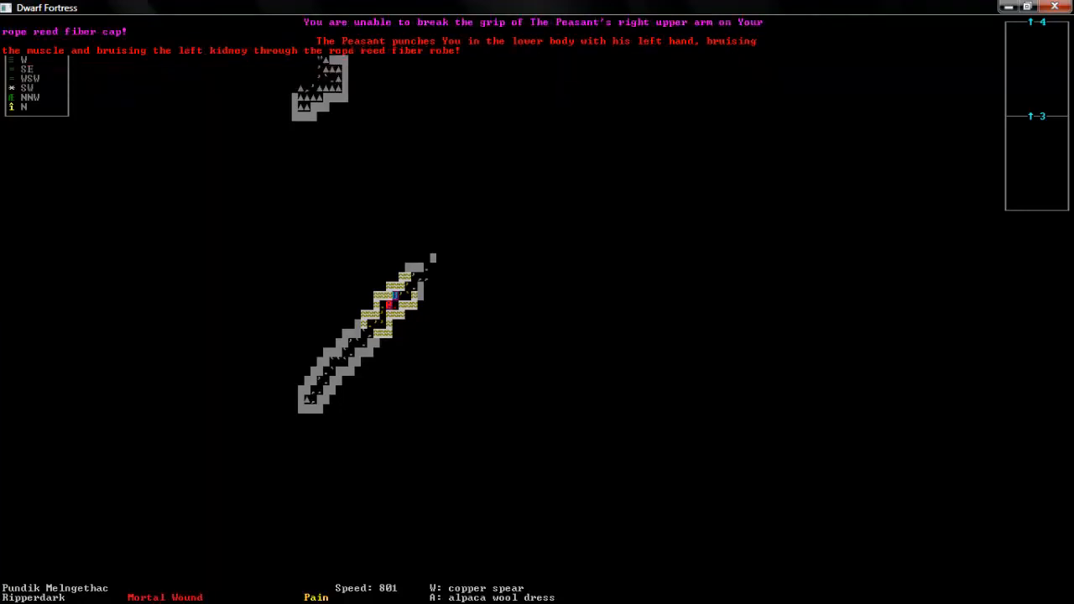
- Keep aiming strikes at the peasant's body parts until the adventurer is killed
{"action": "key", "text": "a"}
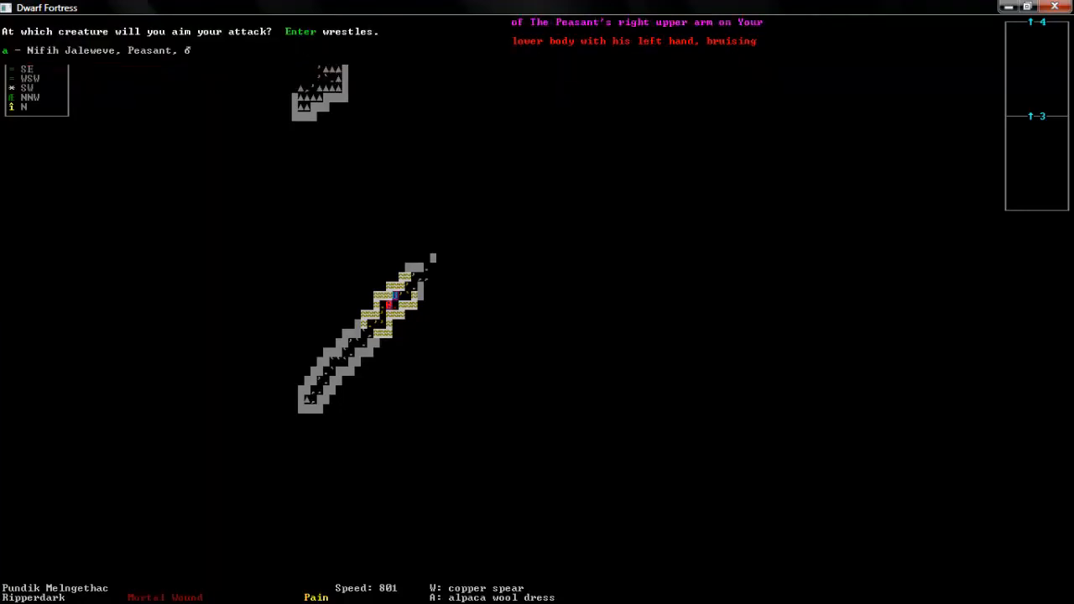
{"action": "key", "text": "a"}
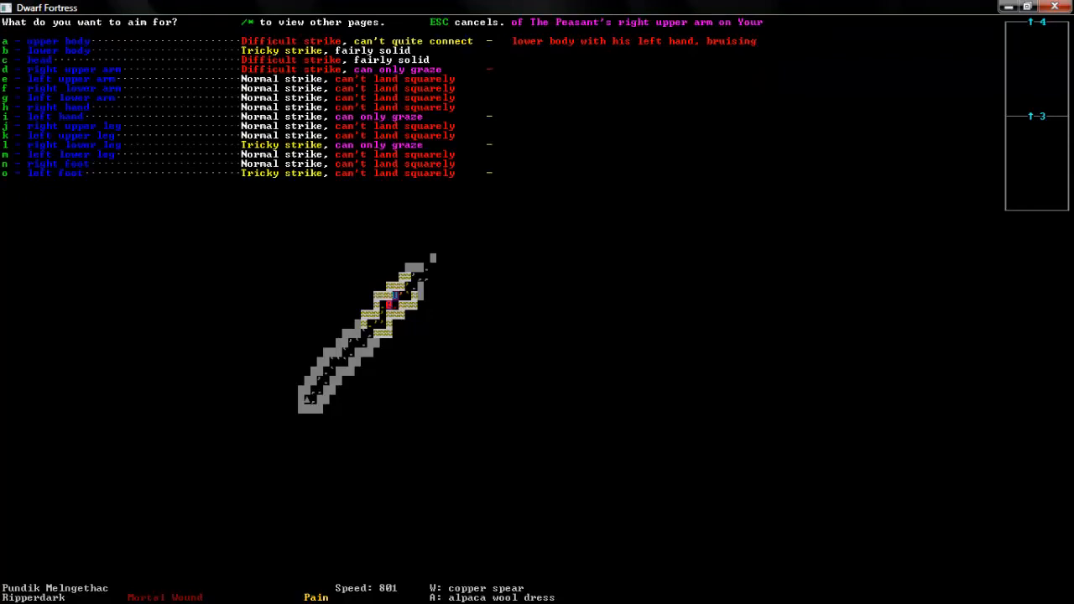
{"action": "key", "text": "b"}
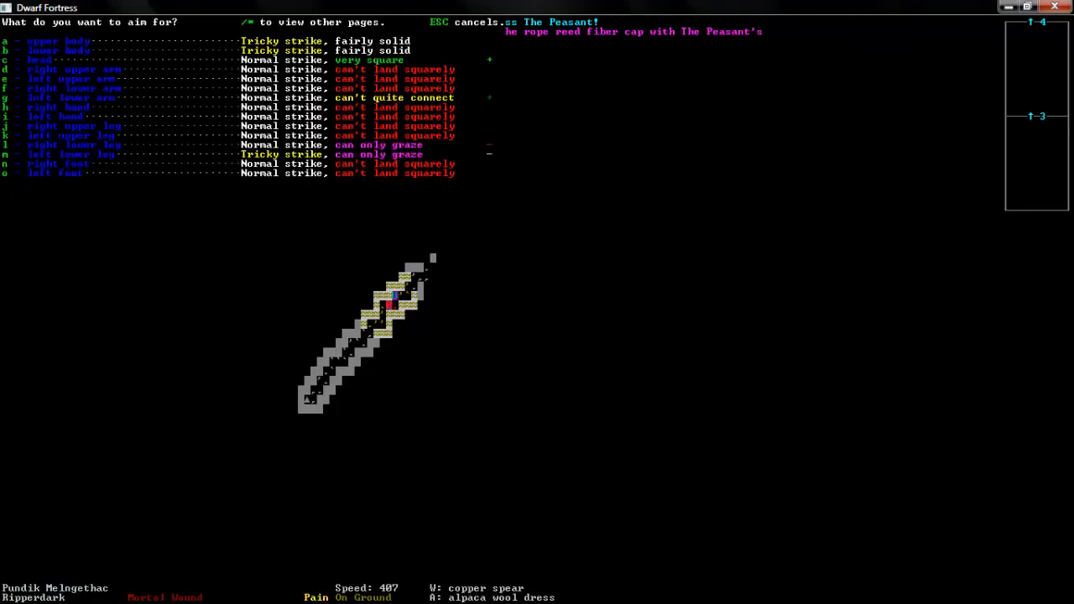
{"action": "key", "text": "a"}
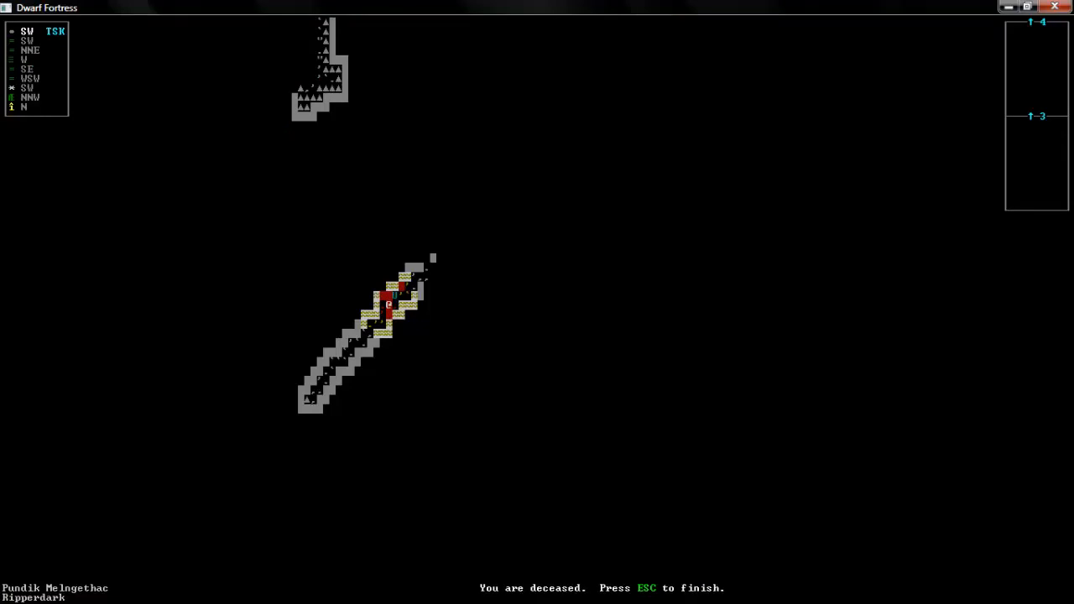
- Finish the dead adventurer's game and confirm quitting
{"action": "key", "text": "Escape"}
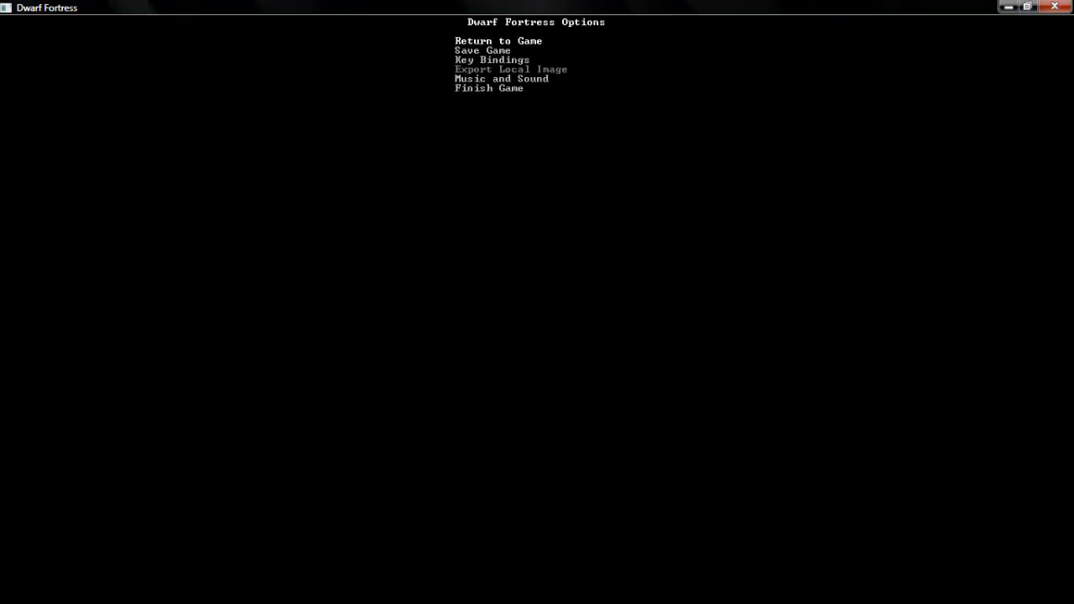
{"action": "left_click", "coordinate": [488, 88]}
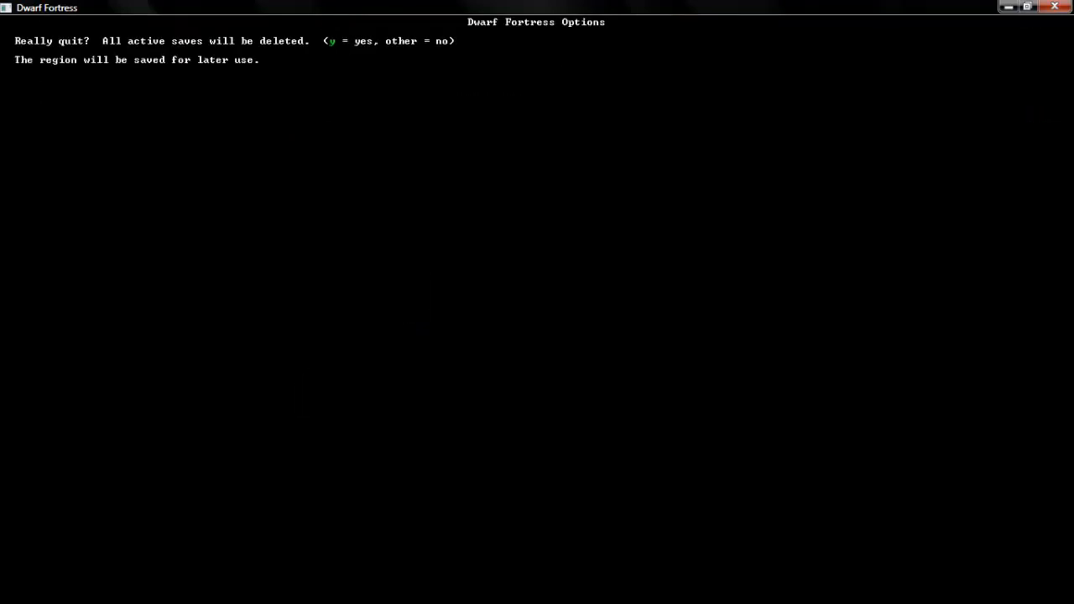
{"action": "key", "text": "y"}
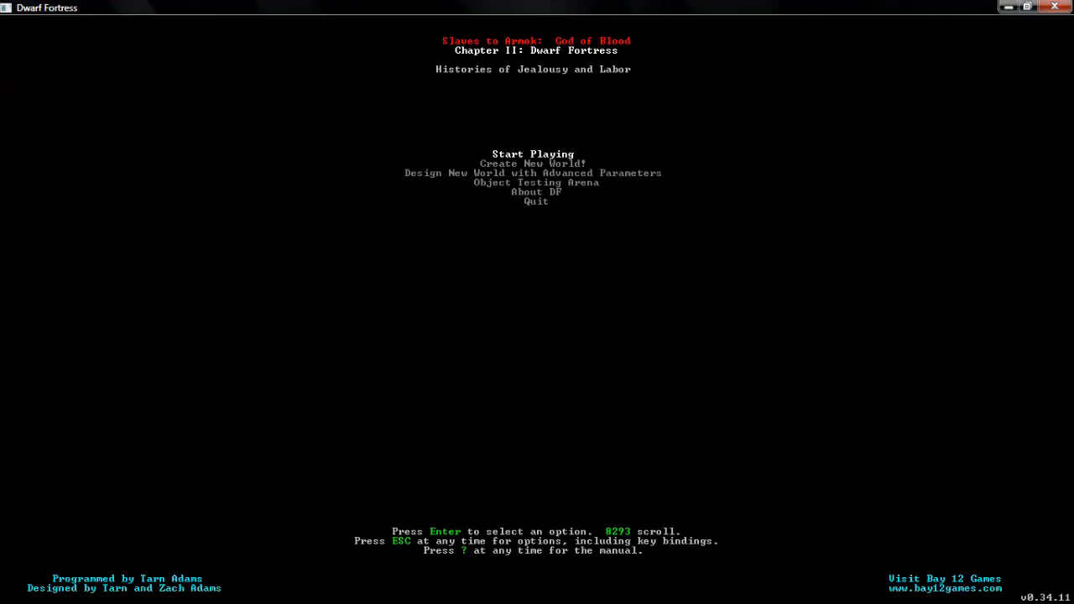
- Browse the choices on the Dwarf Fortress title menu
{"action": "key", "text": "down"}
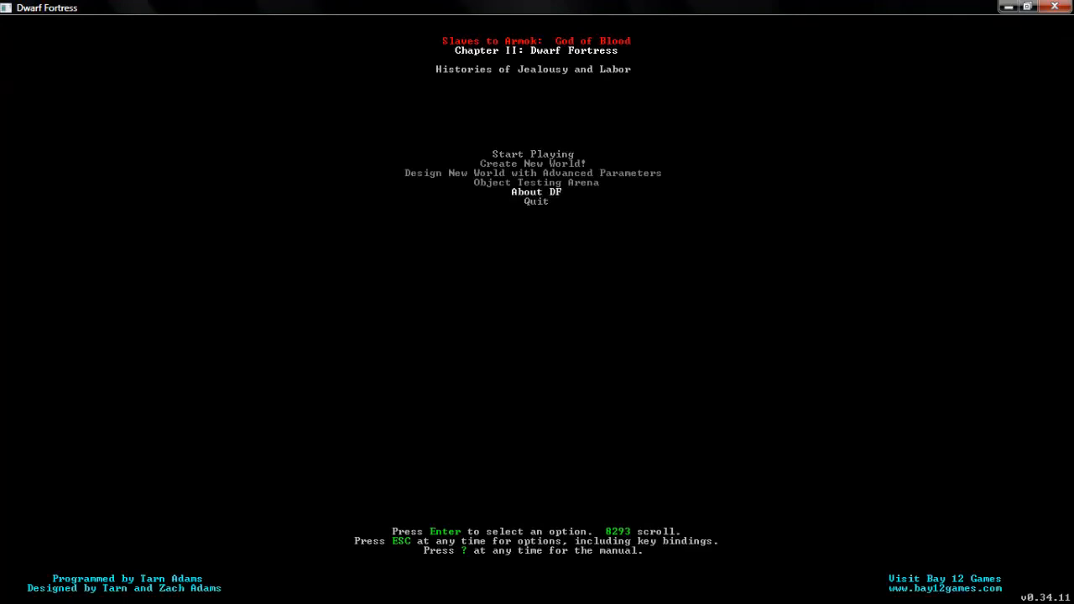
{"action": "key", "text": "up"}
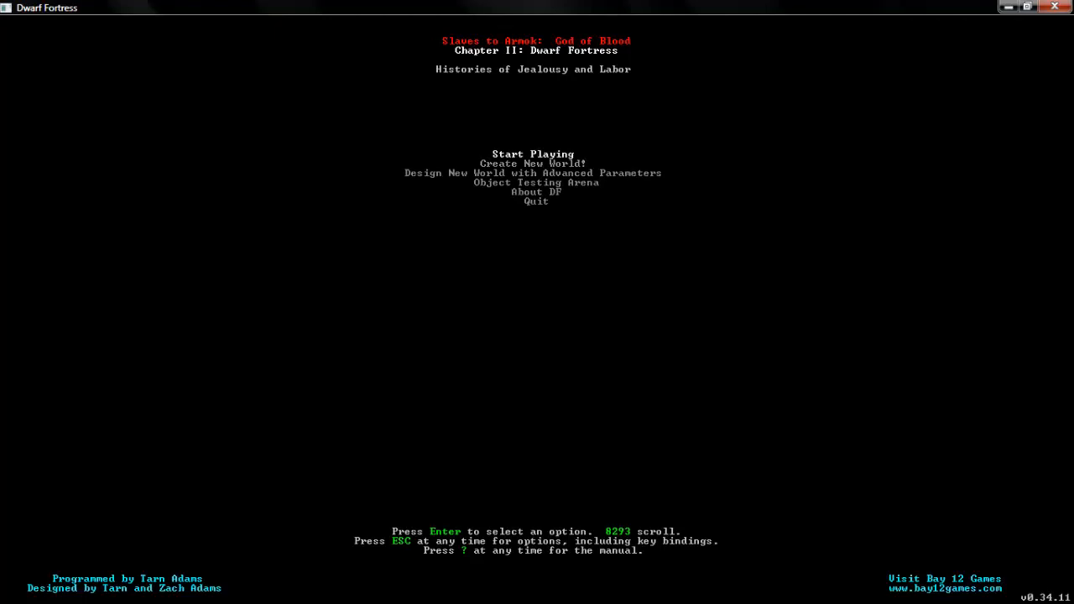
{"action": "key", "text": "down"}
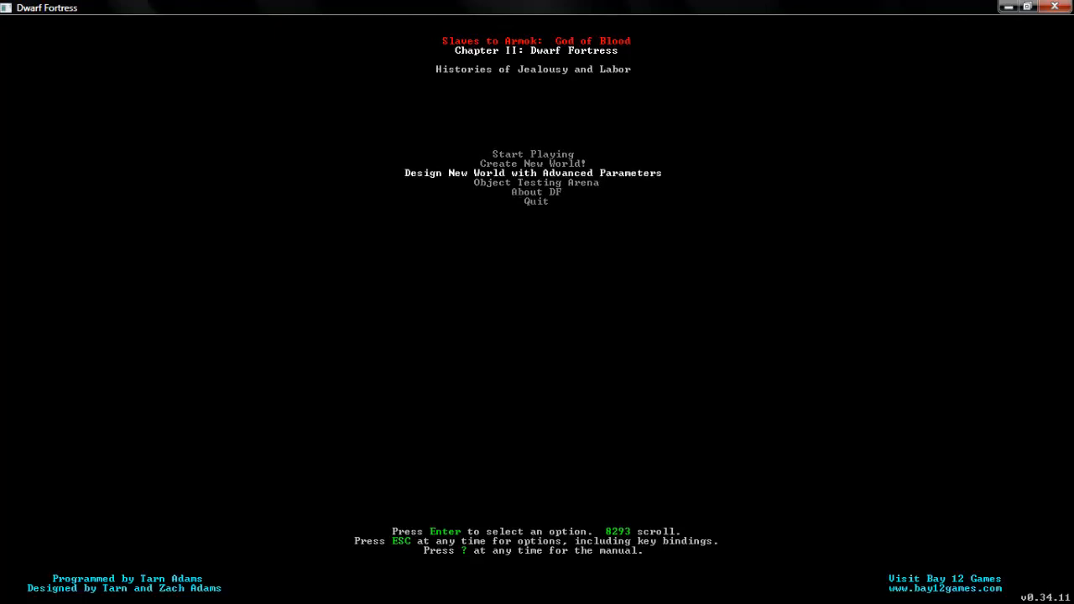